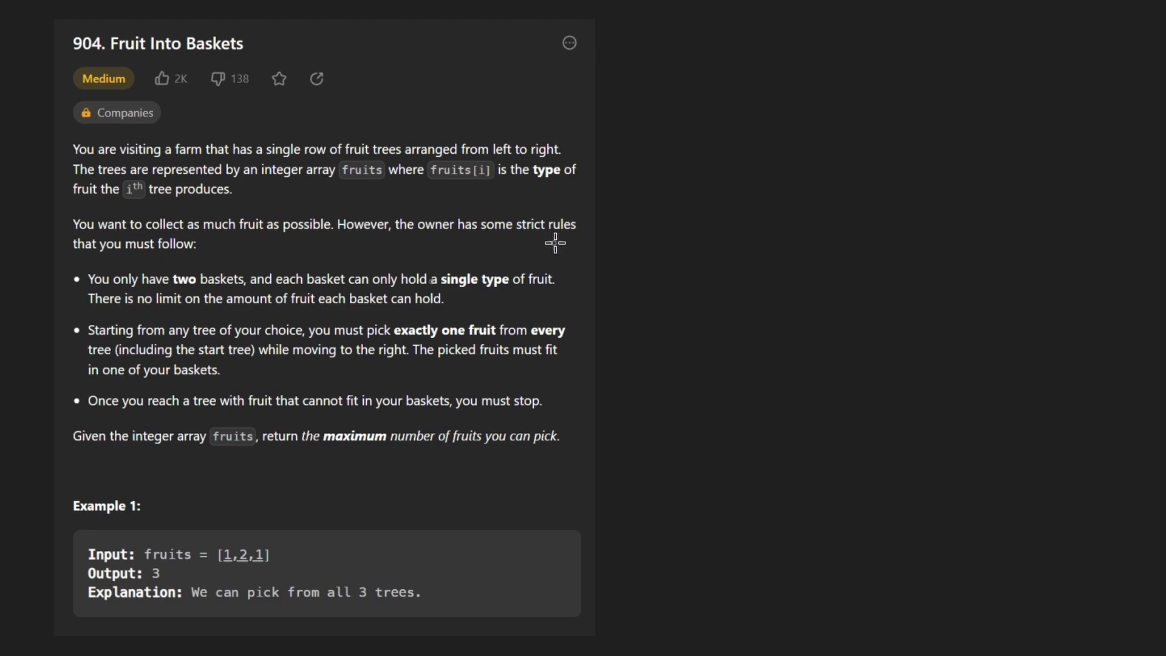
mouse_move(243, 273)
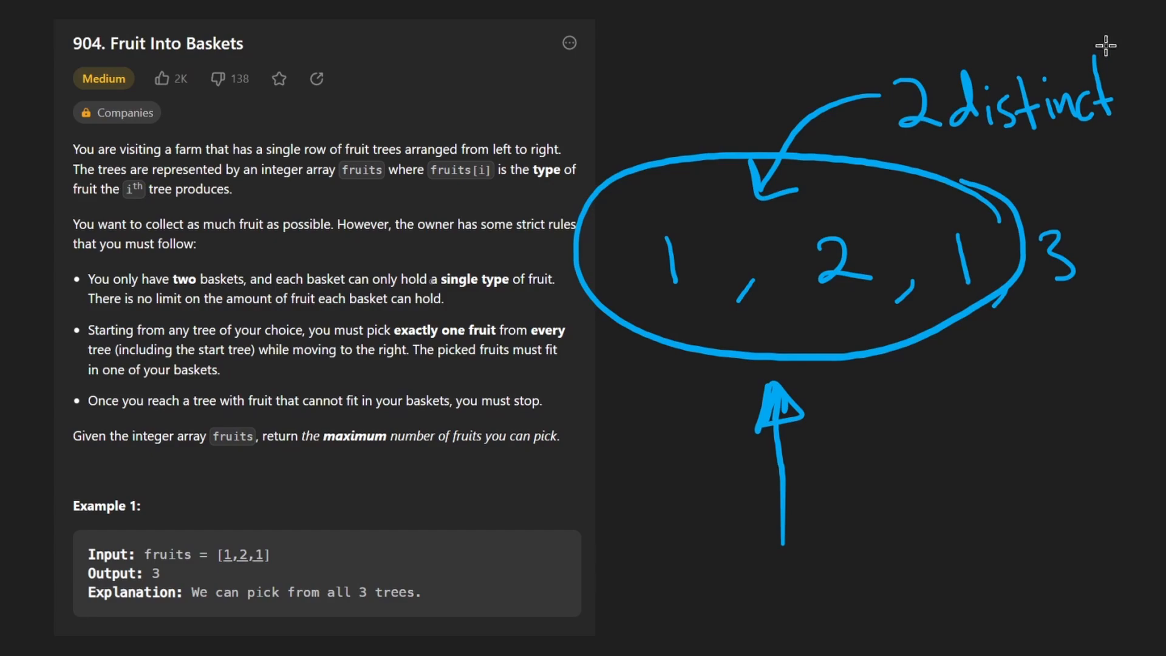
mouse_move(1020, 236)
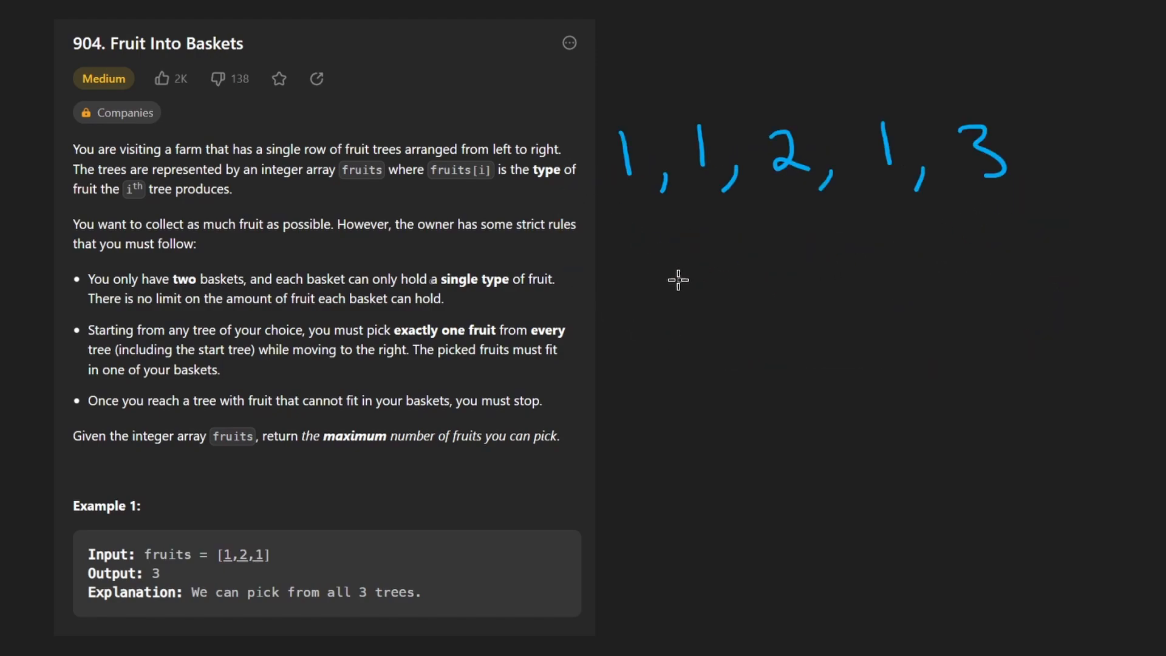
mouse_move(670, 141)
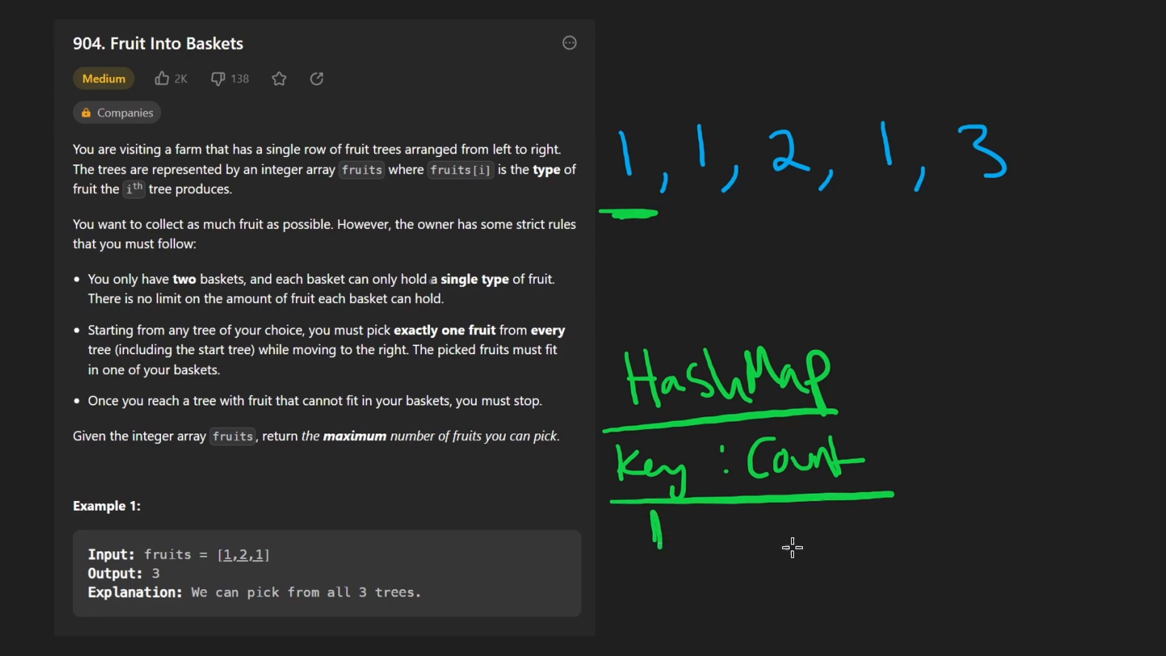
mouse_move(791, 520)
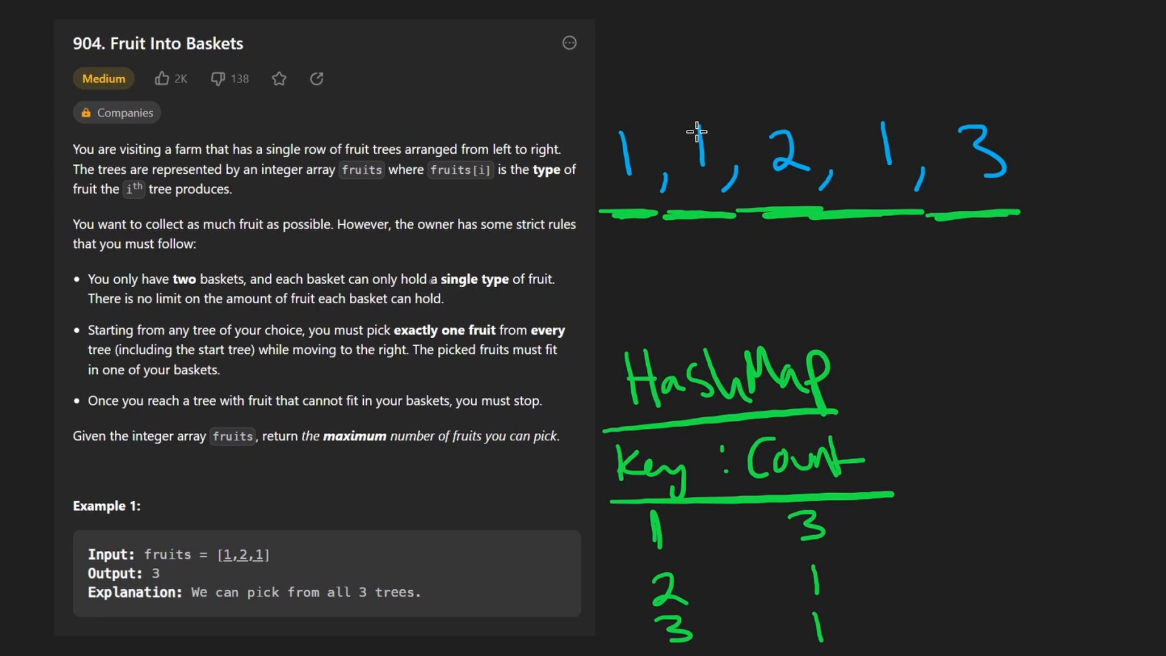
mouse_move(981, 99)
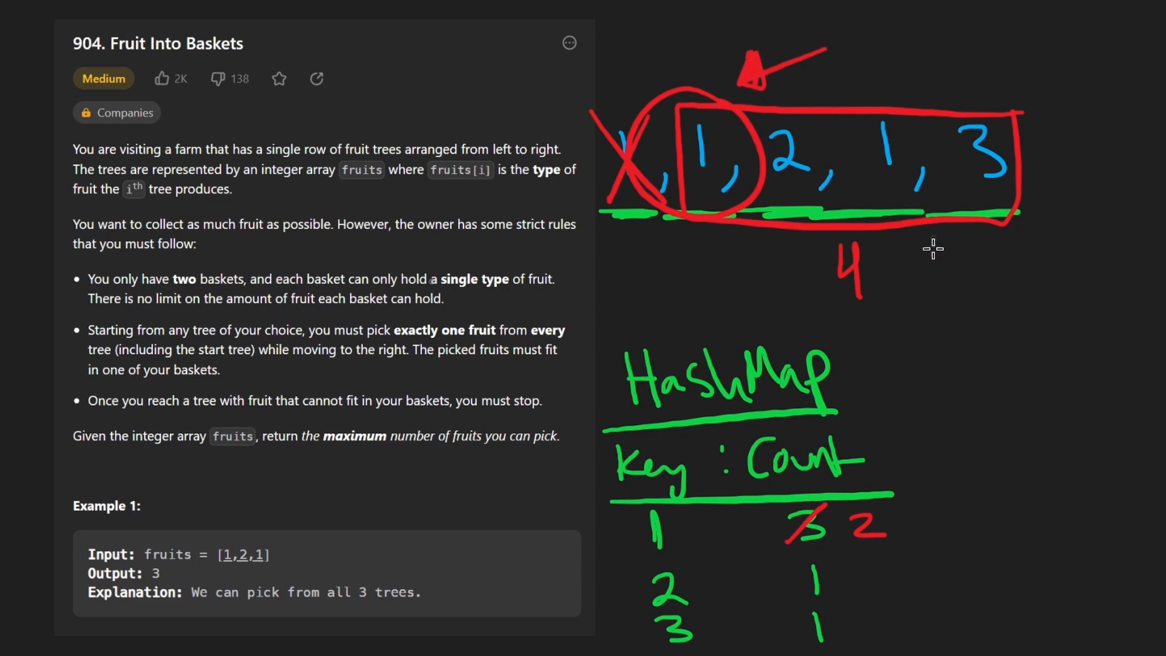
mouse_move(876, 279)
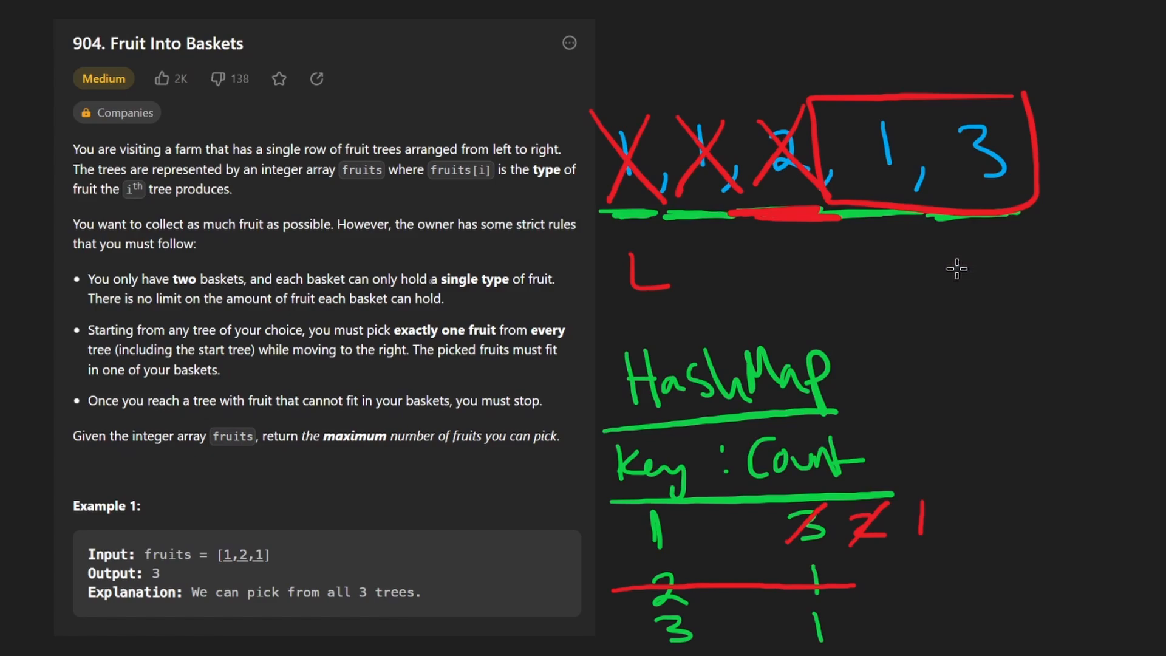
mouse_move(736, 284)
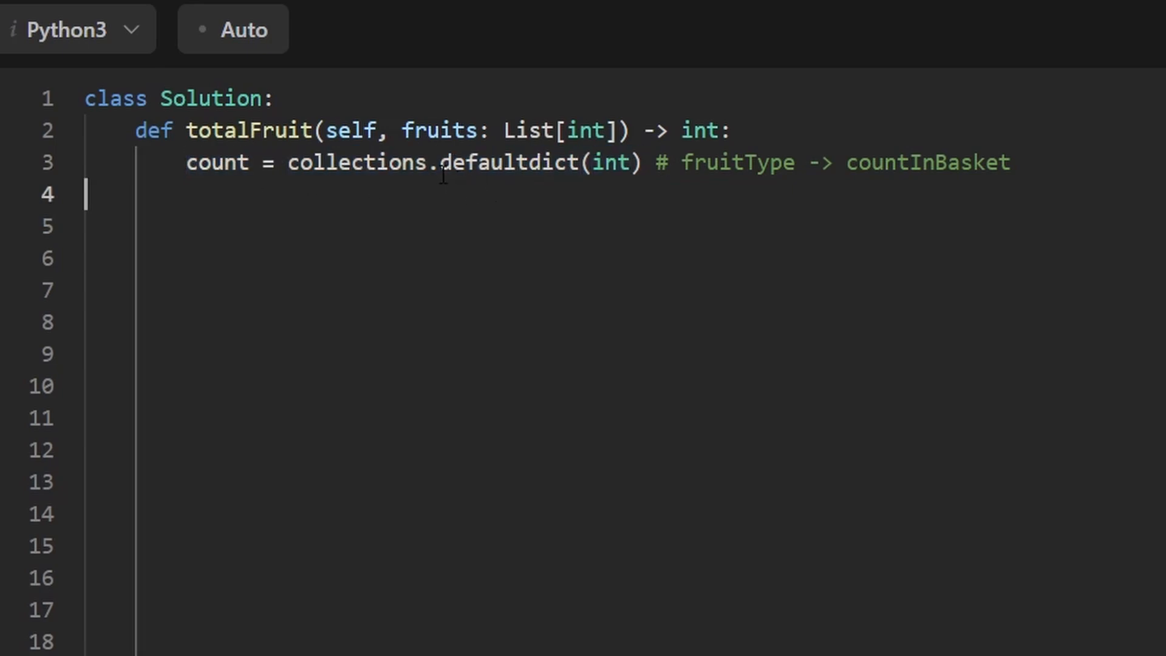
double_click(736, 162)
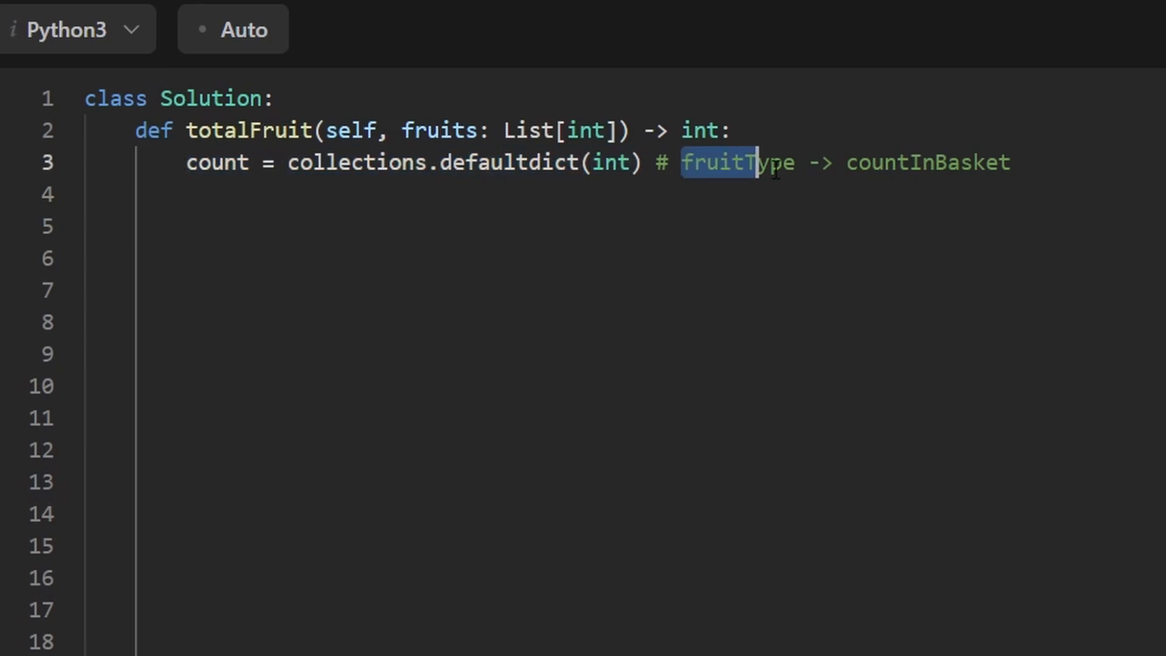
double_click(927, 162)
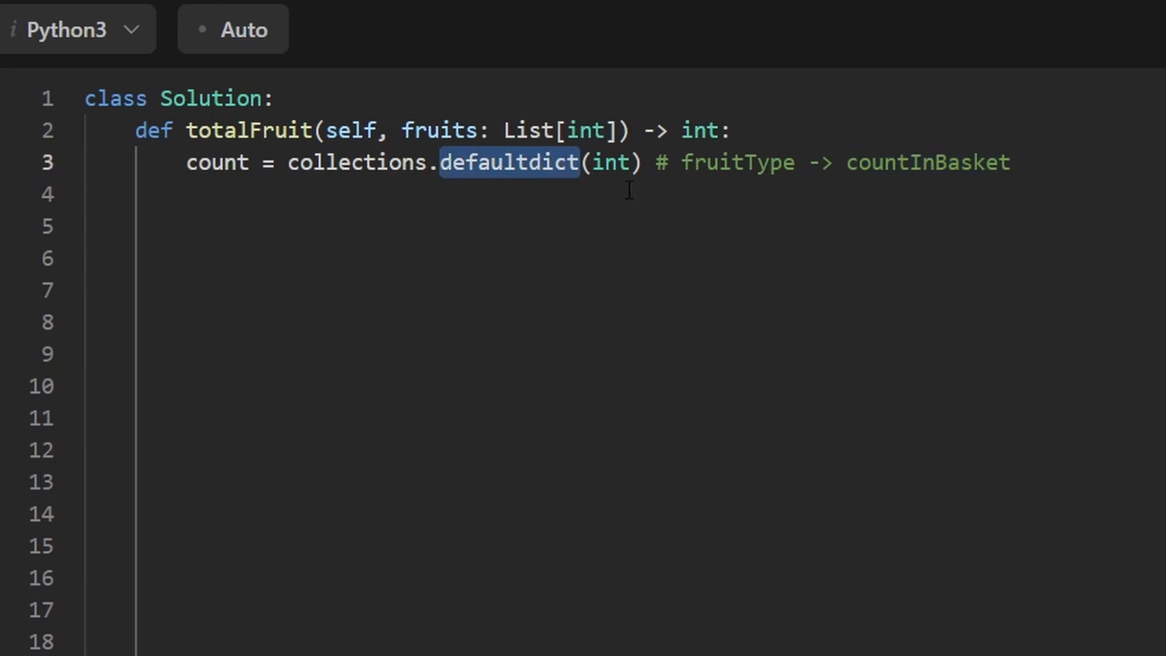
click(245, 163)
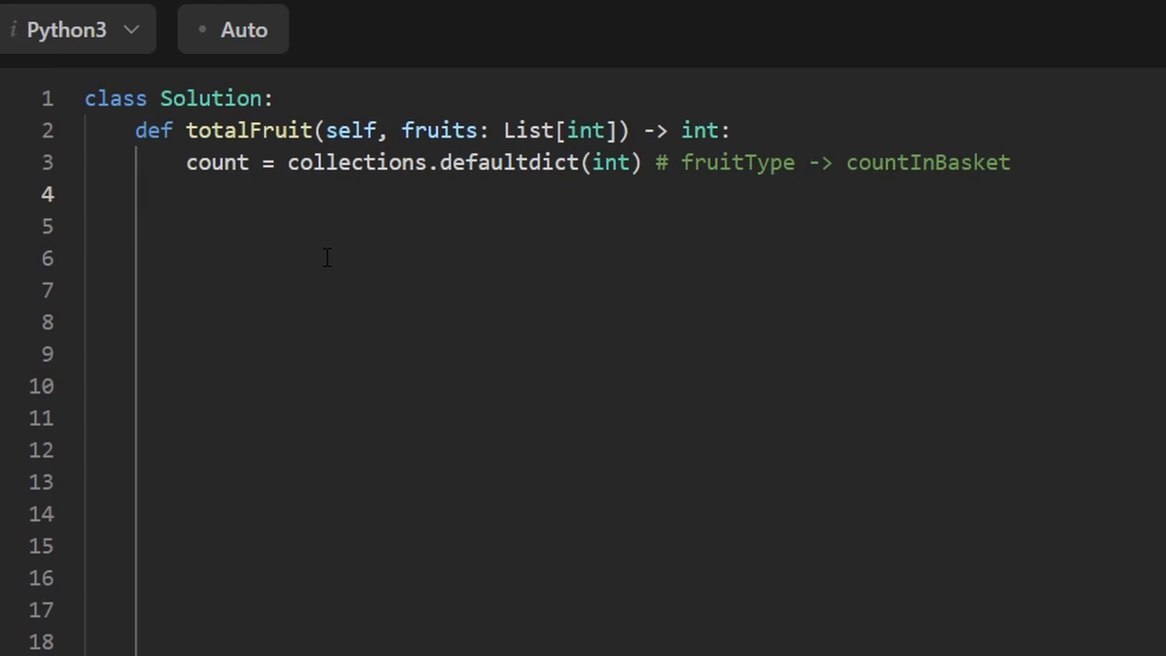
Step: Write 'l, total, res = 0, 0, 0' on line 4, fixing a stray 'total' typo
text(l, =)
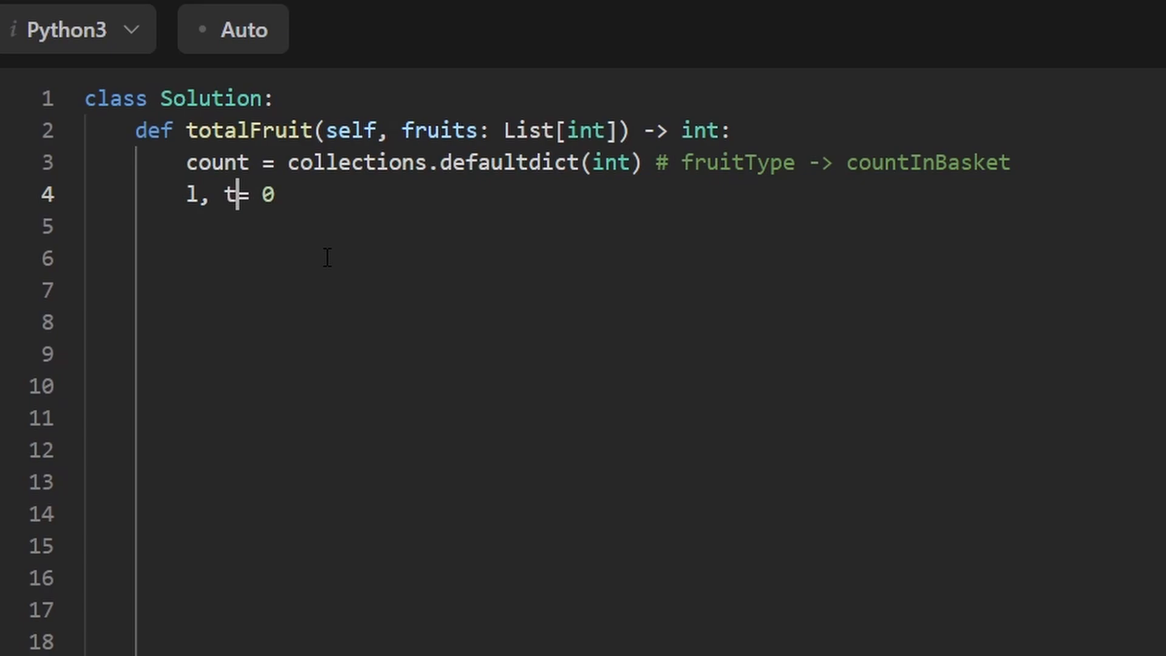
text(otal,)
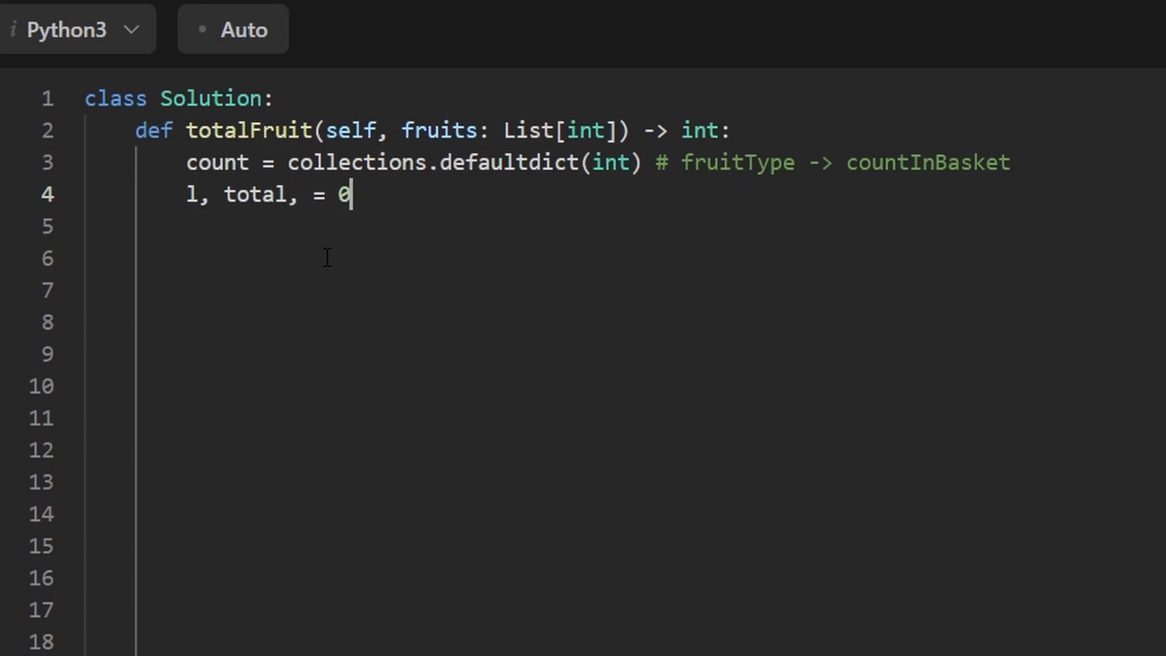
text(,)
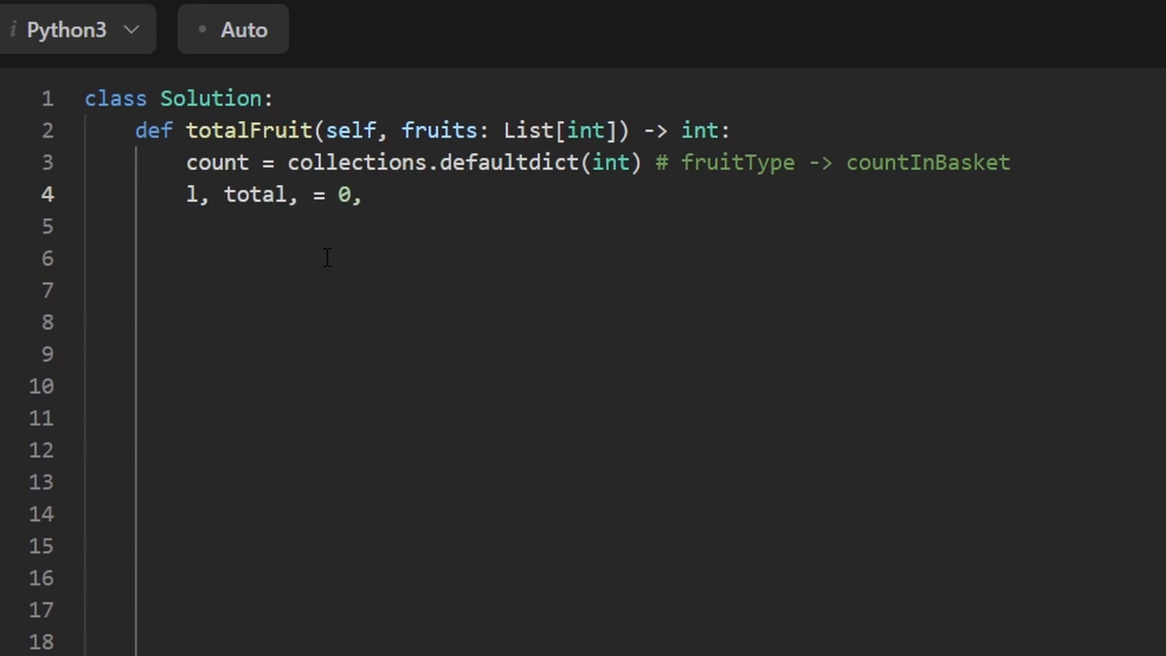
text(total)
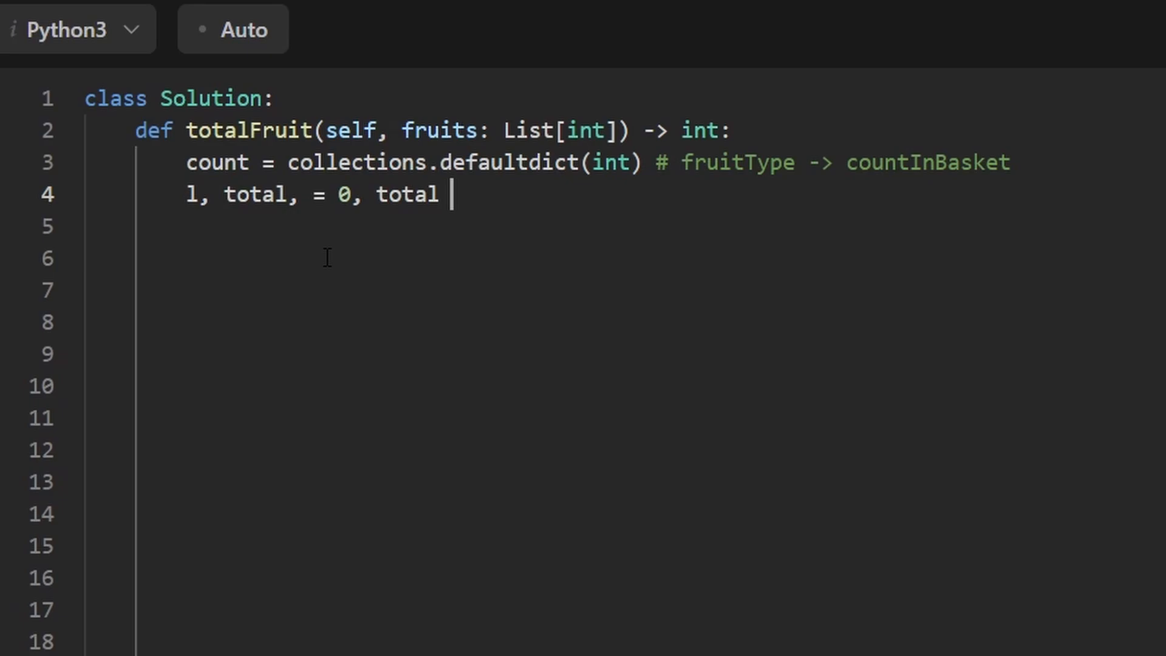
key(Backspace)
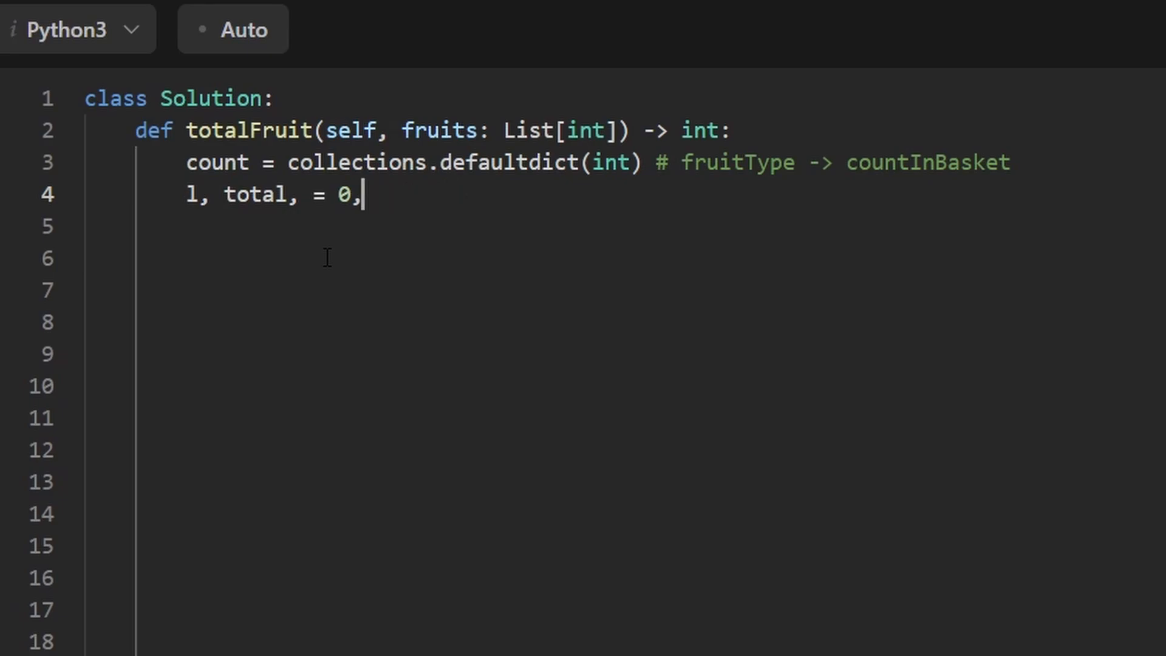
text(0, 0)
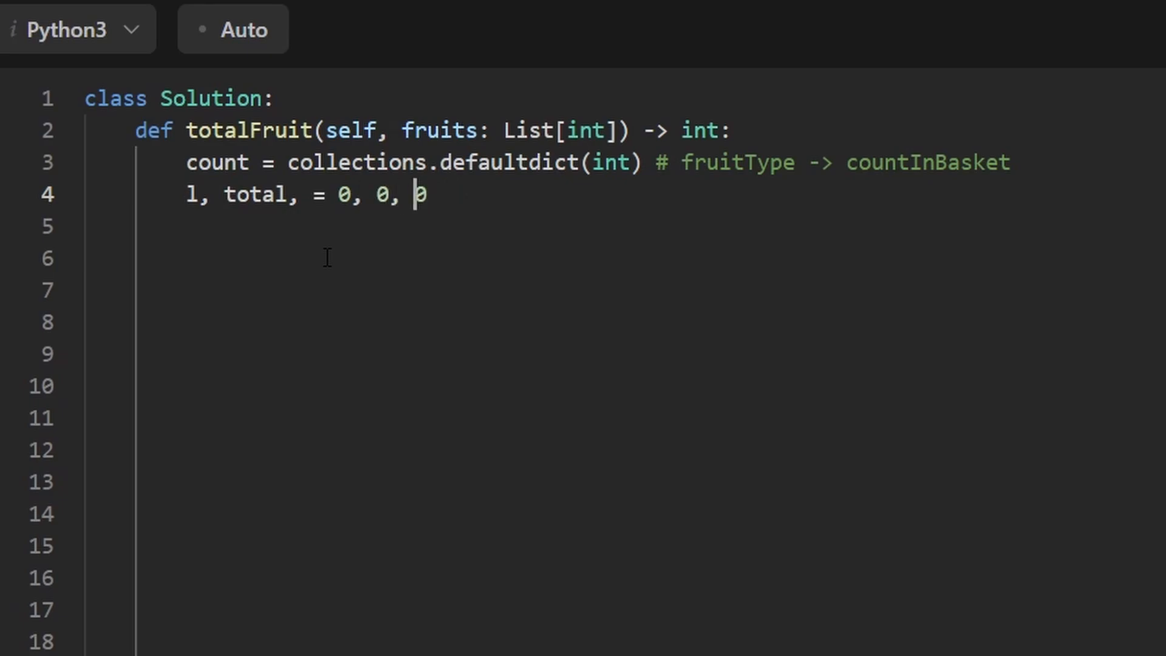
text(res)
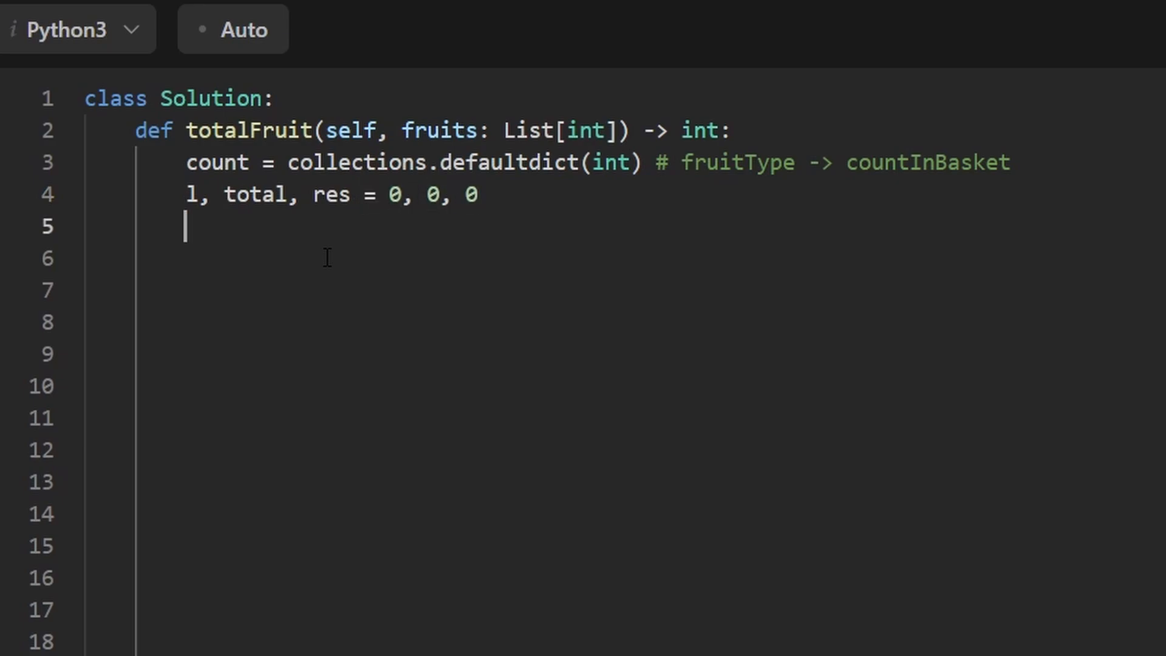
Step: Add 'for r in range(len(fruits)):' with the body 'count[fruit[r]] += 1'
text(for)
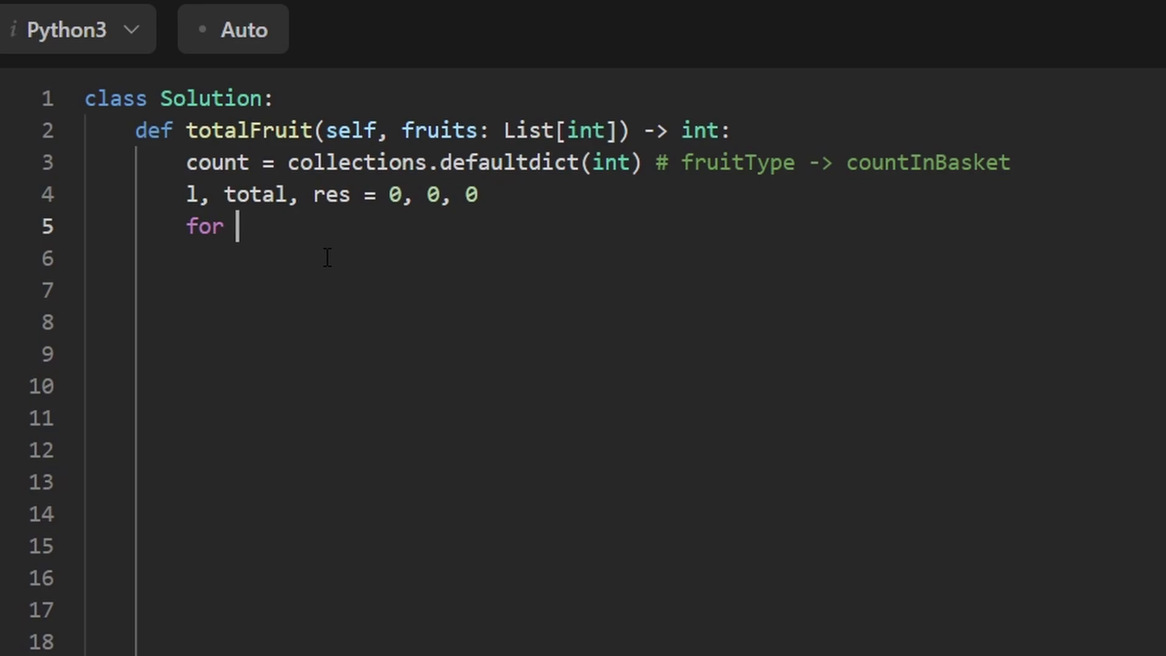
text(r in range(len()
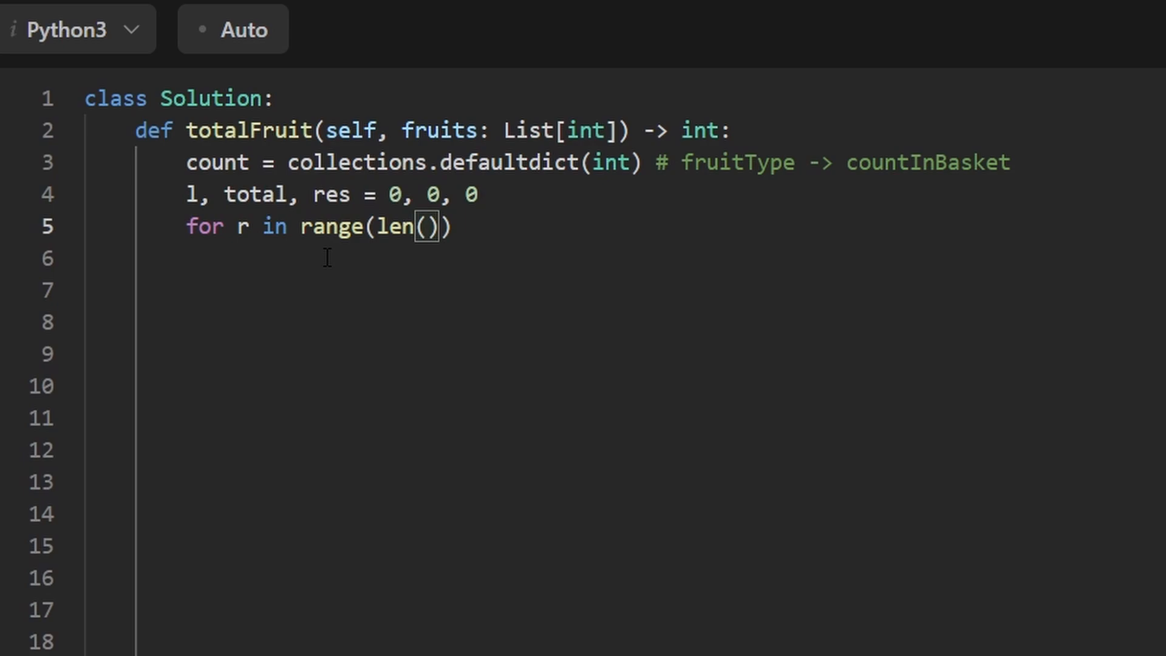
text(fruits)
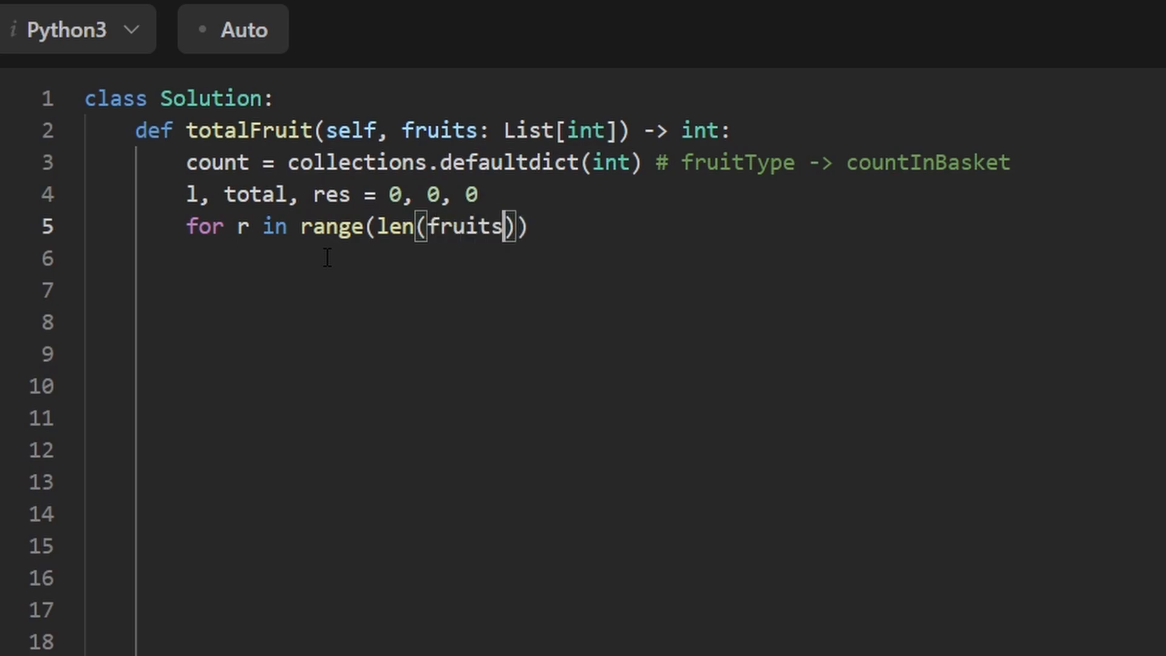
text(:)
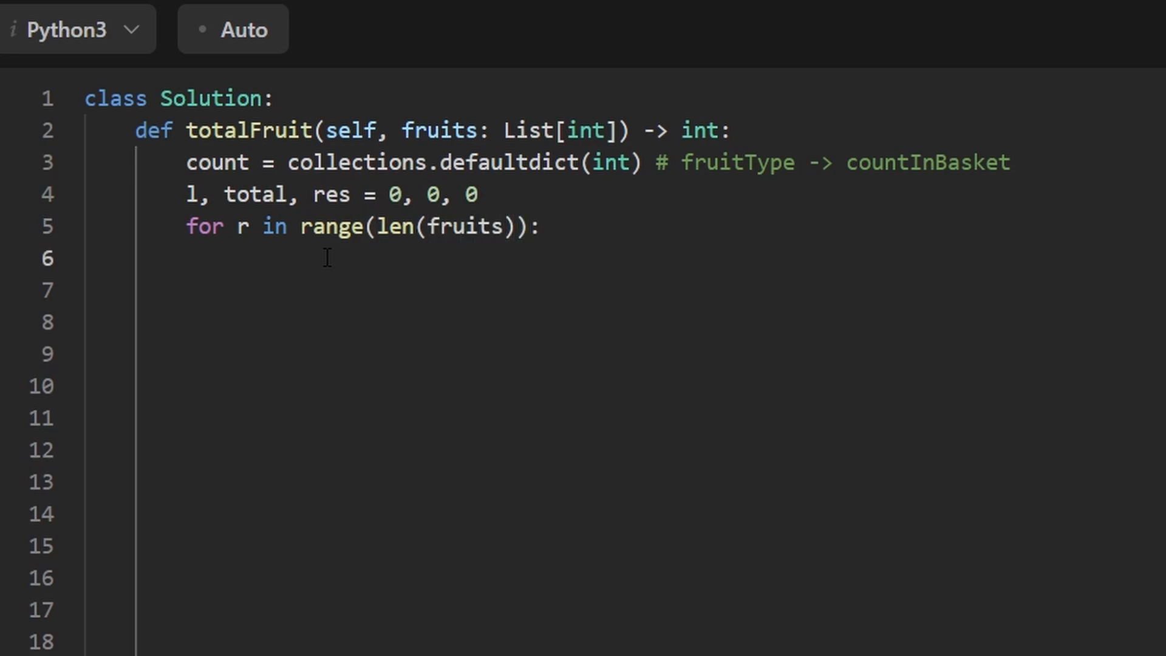
text(count[)
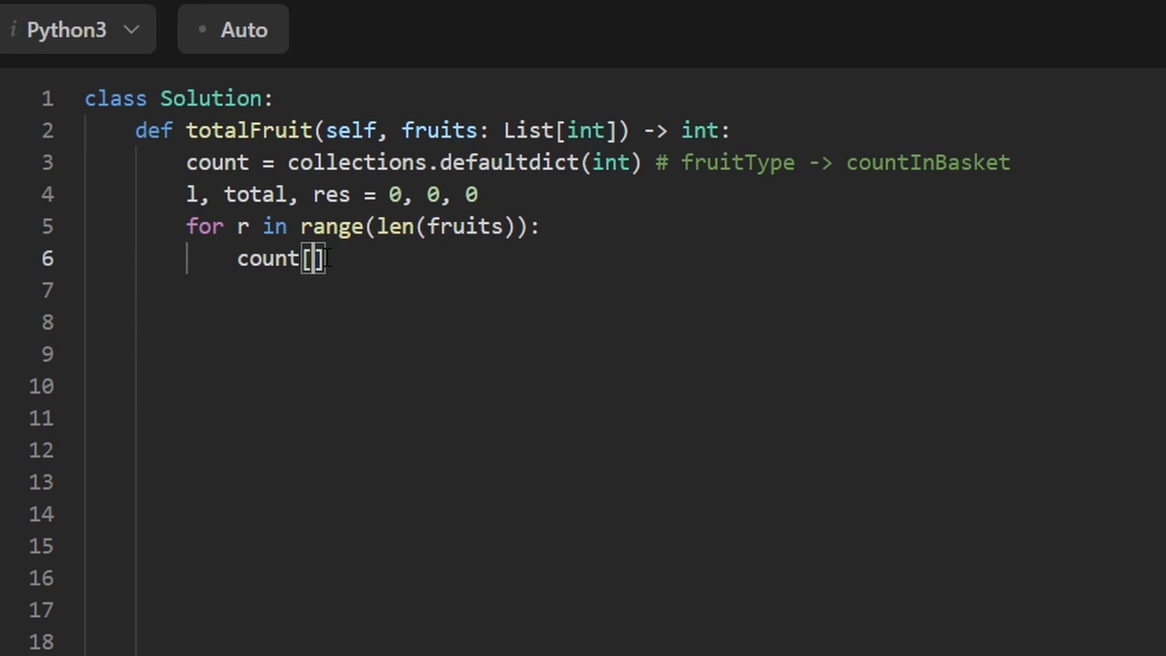
text(fruit[)
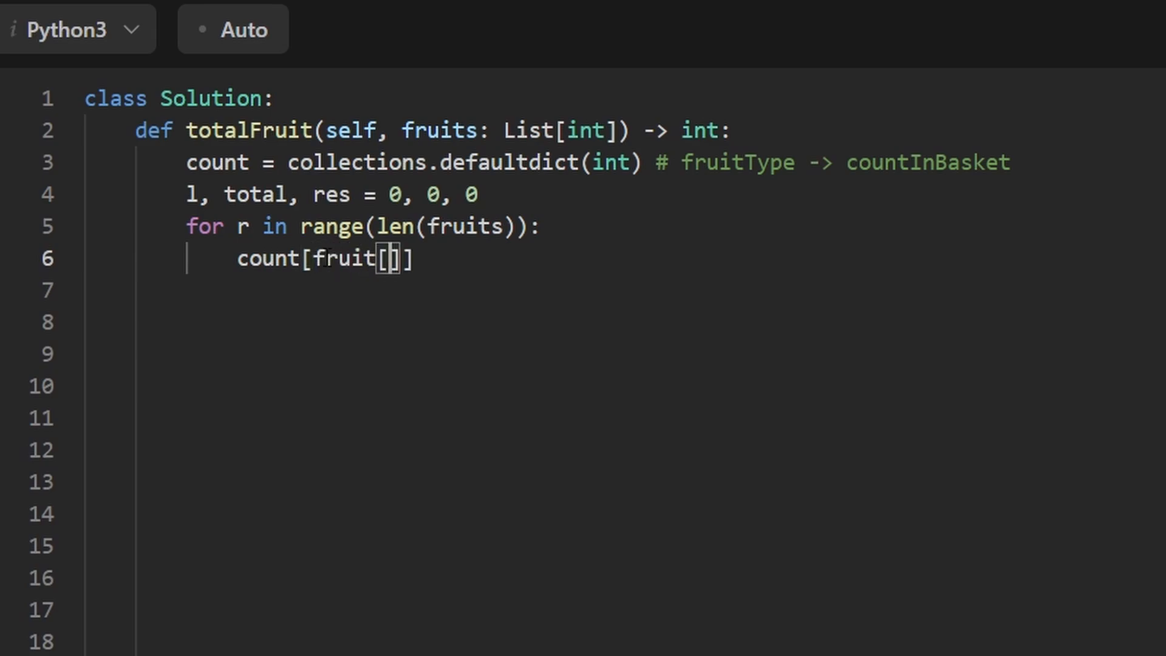
text(r] _-)
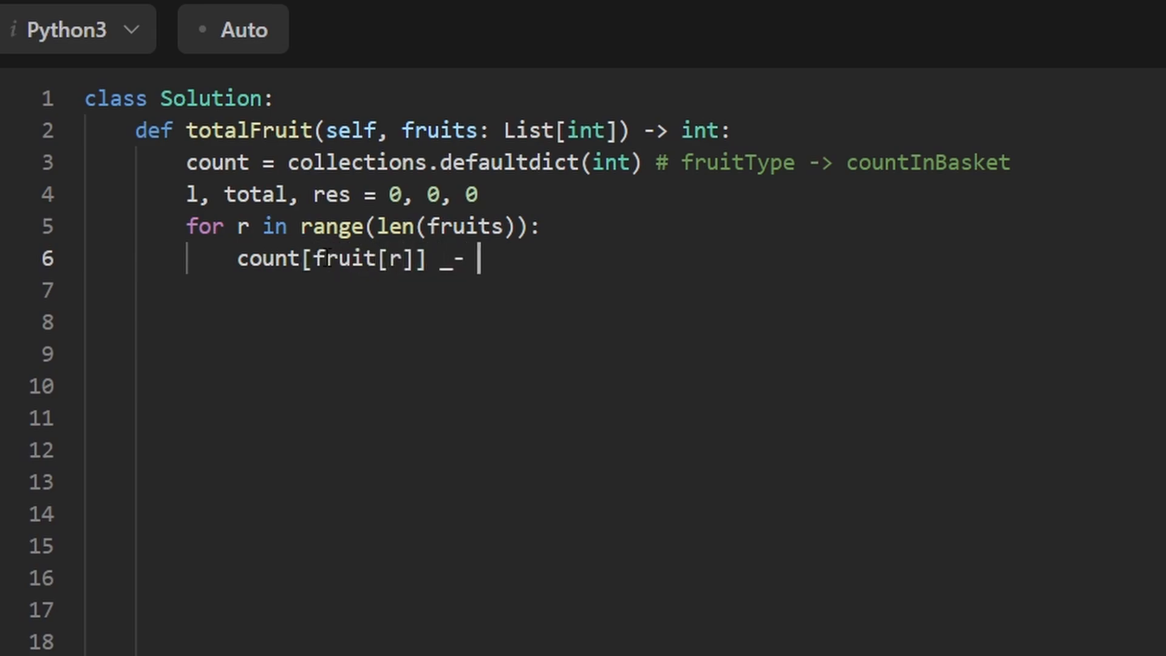
text(+= 1)
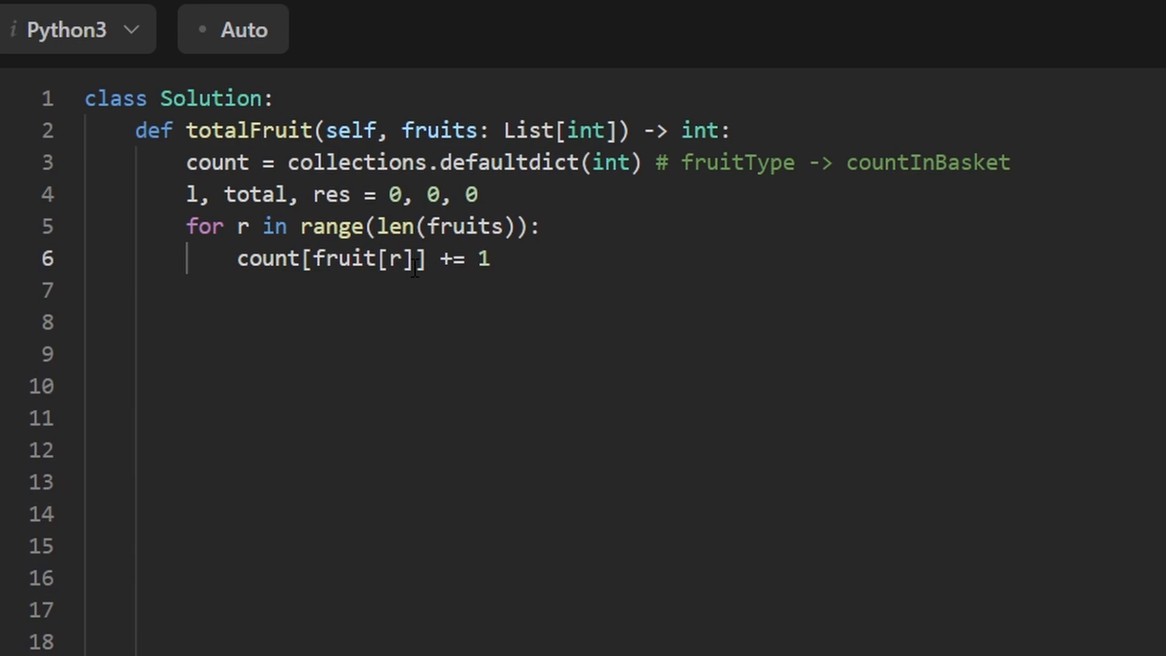
double_click(357, 258)
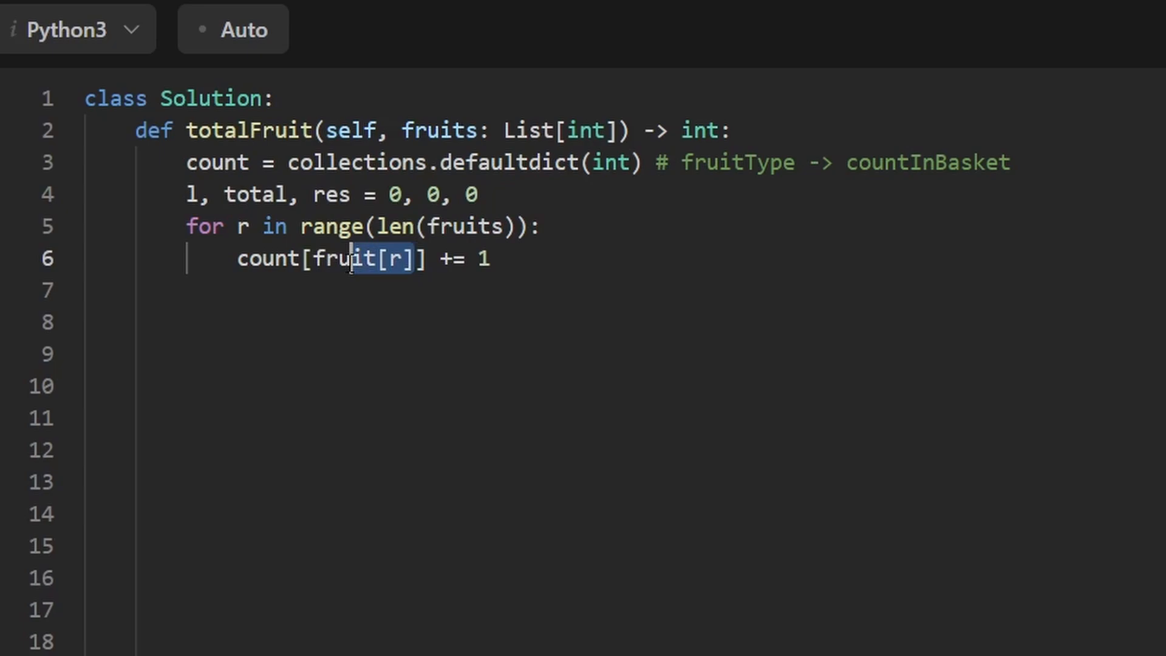
click(85, 289)
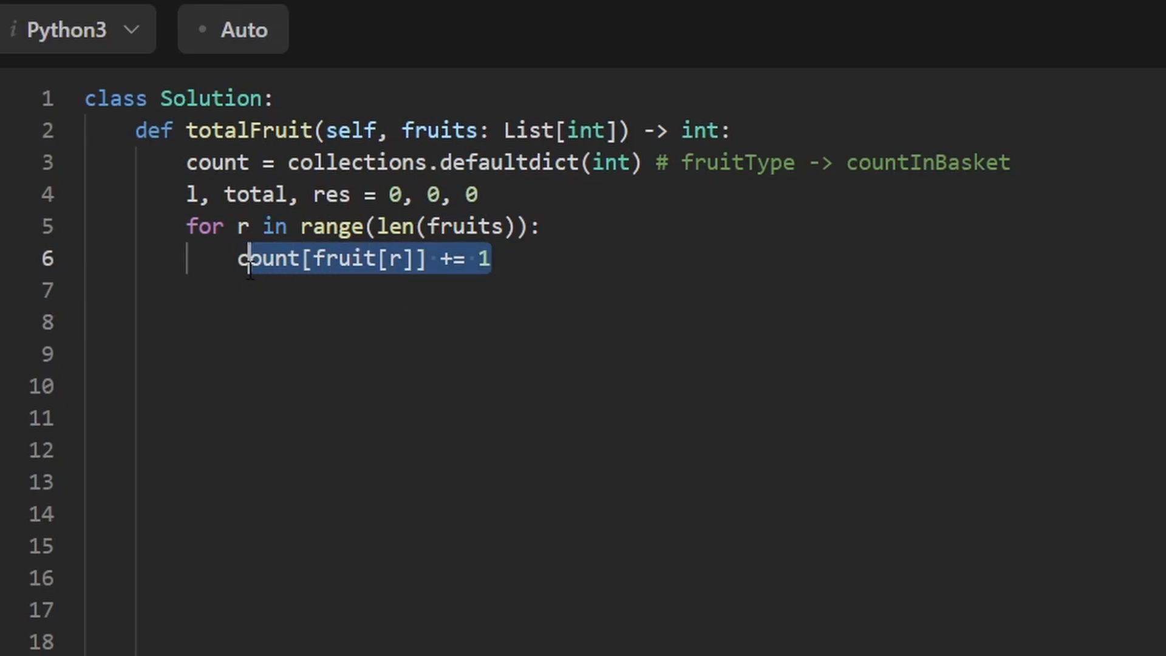
Step: Add 'total += 1' and 'res = max(res, total)', opening blank lines above the update
text(total)
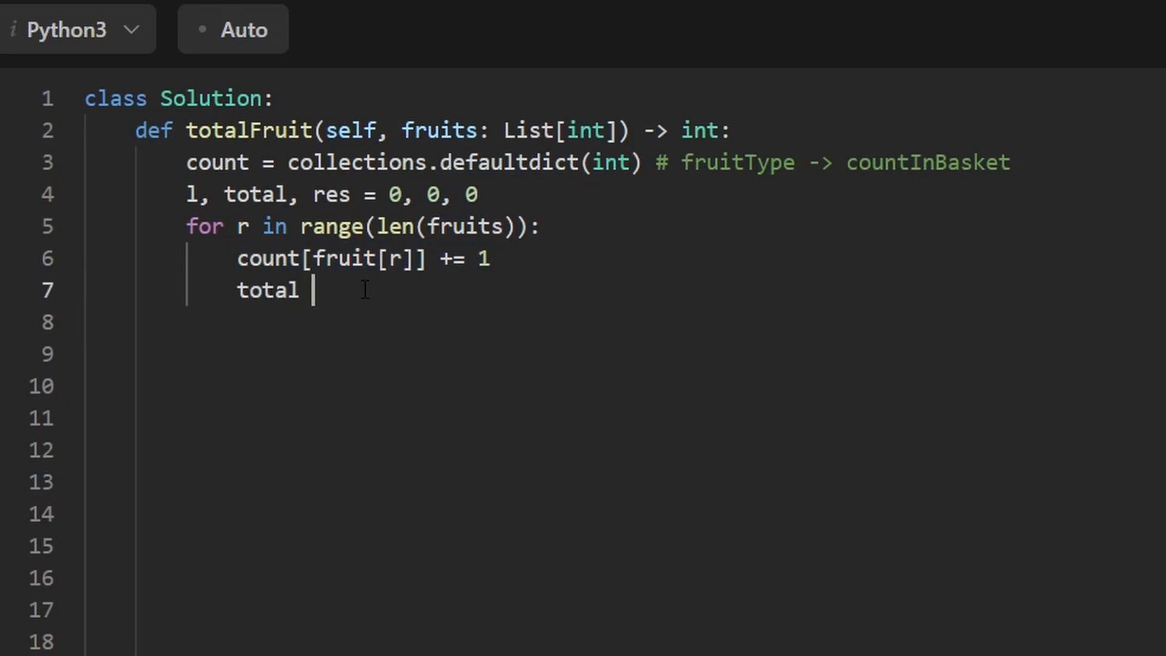
text(+= 1)
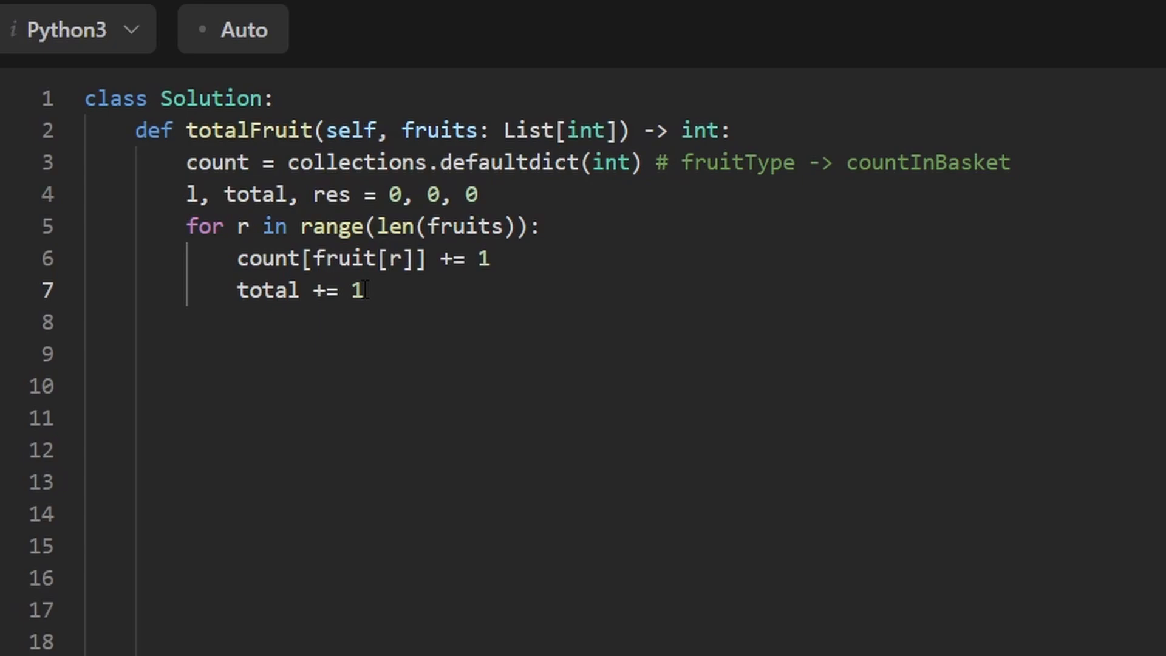
text(max(res,)
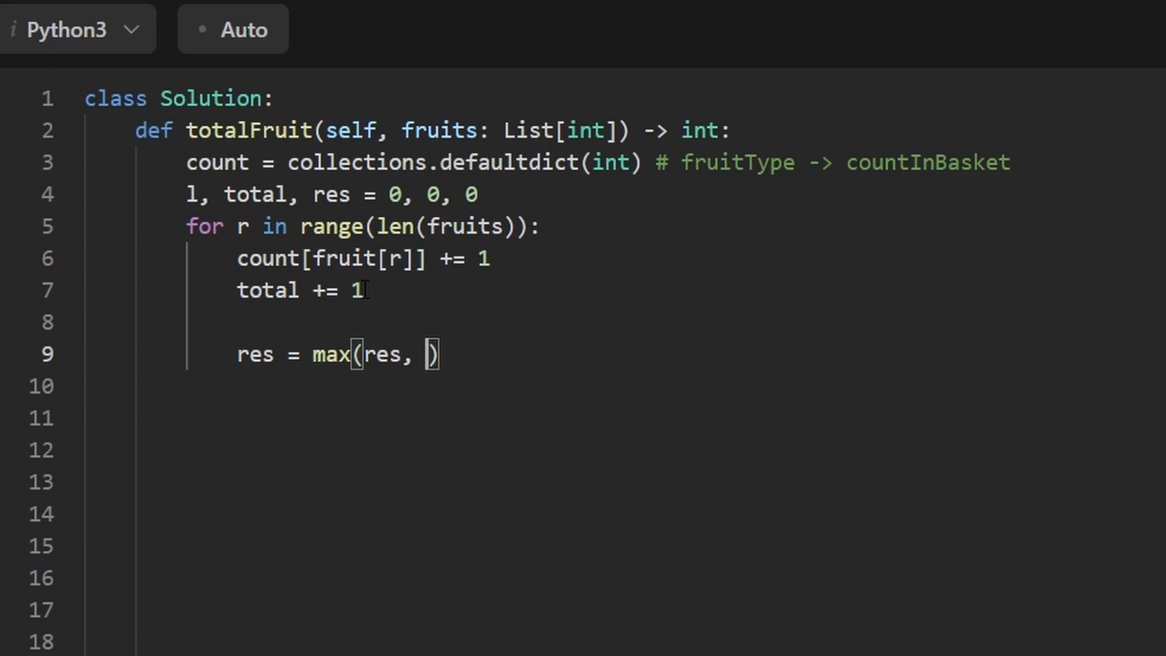
text(total)
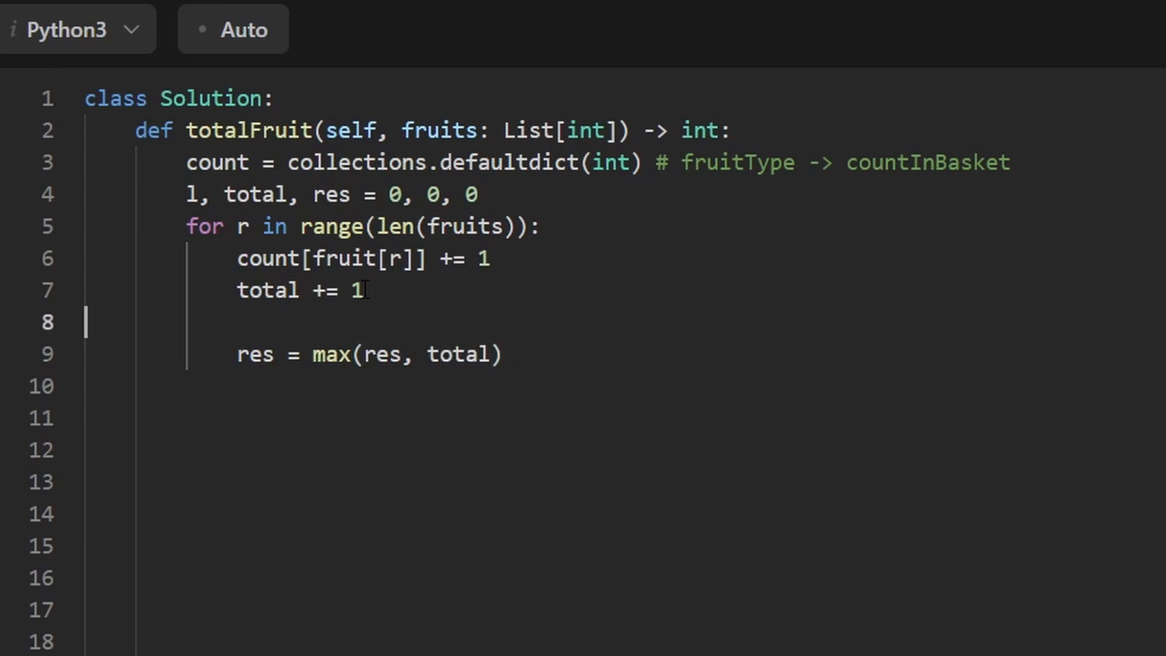
key(enter)
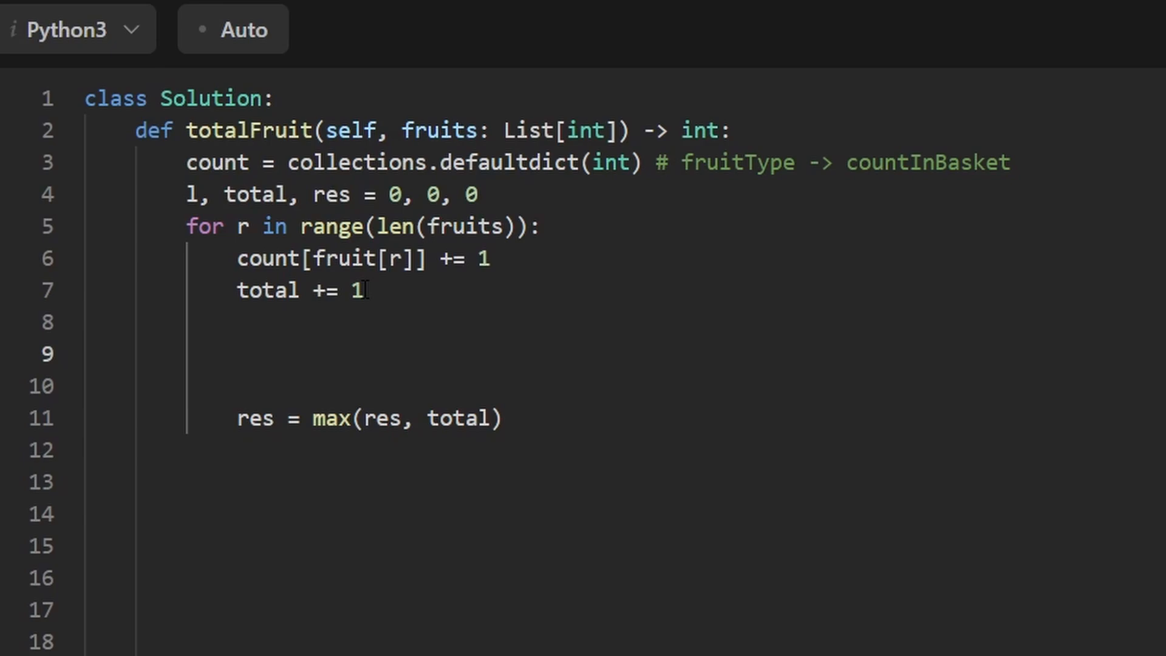
Step: Add 'while len(count) > 2:' with body f = fruits[l], count[f] -= 1, total -= 1
text(while)
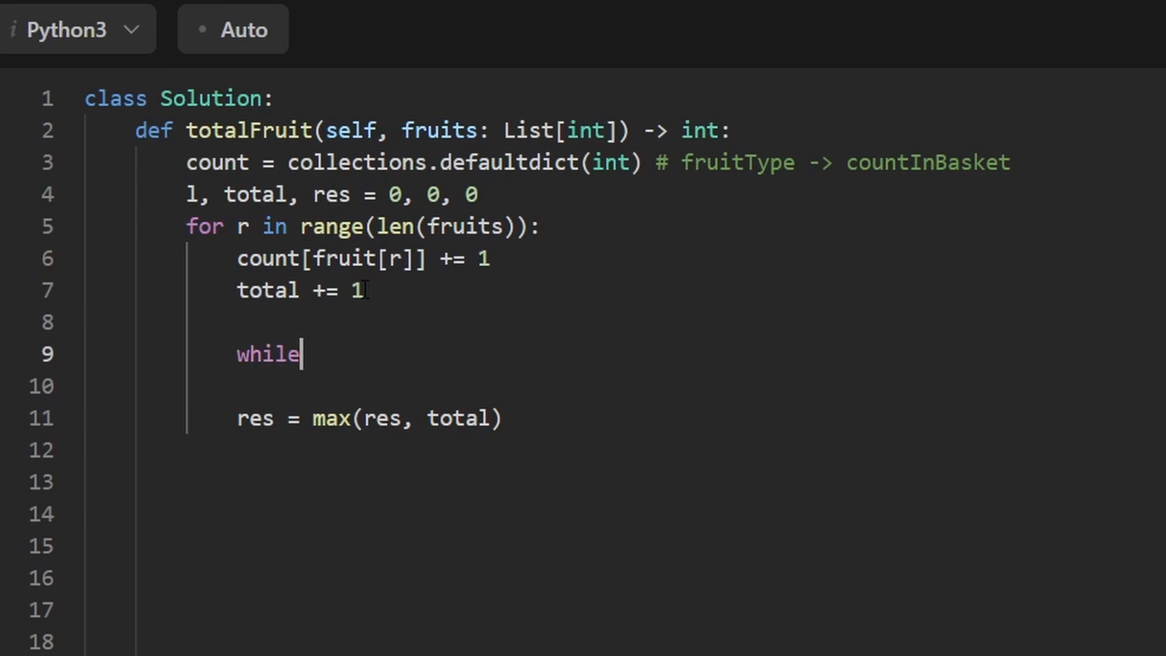
text(len()
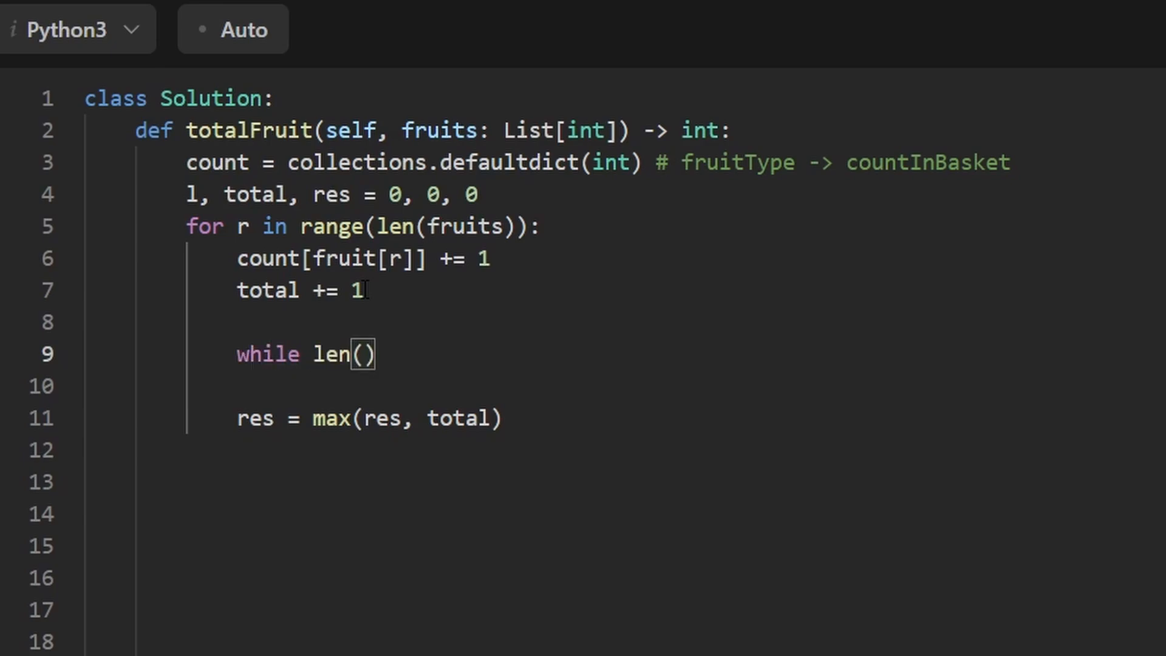
text(count)
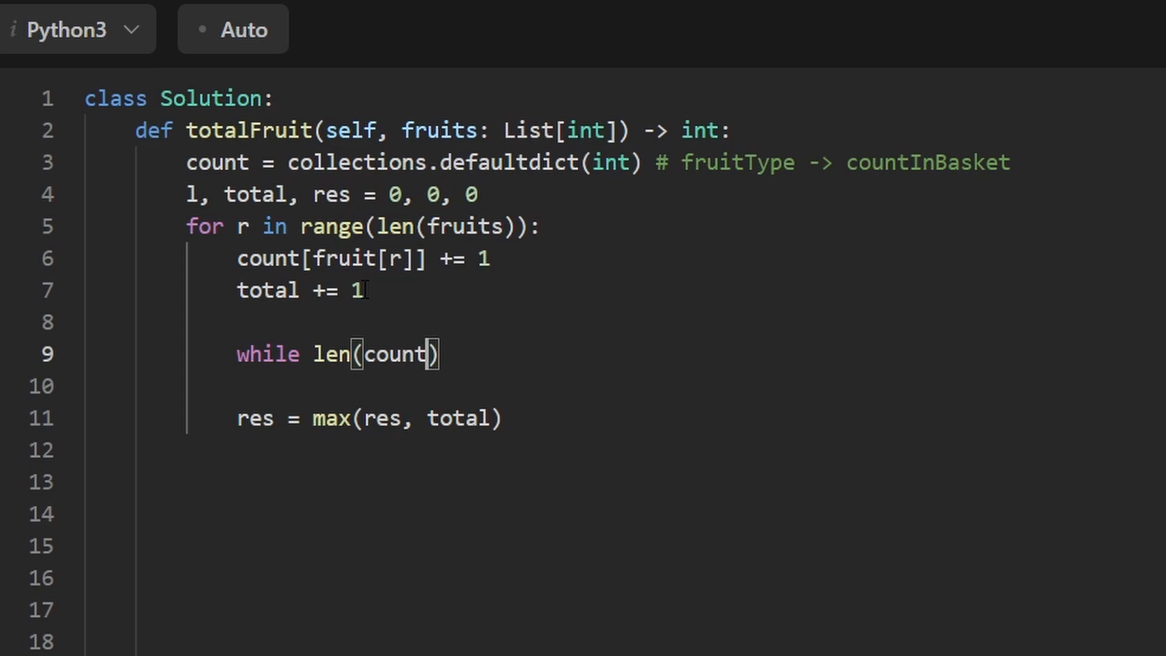
text(> 2)
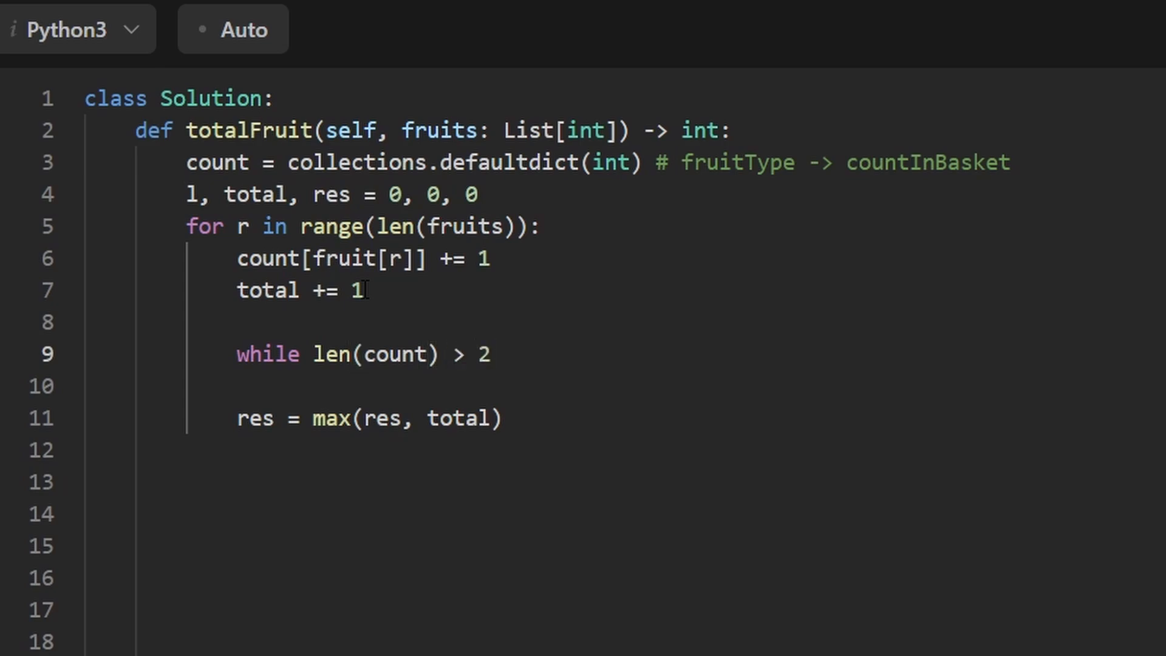
text(:)
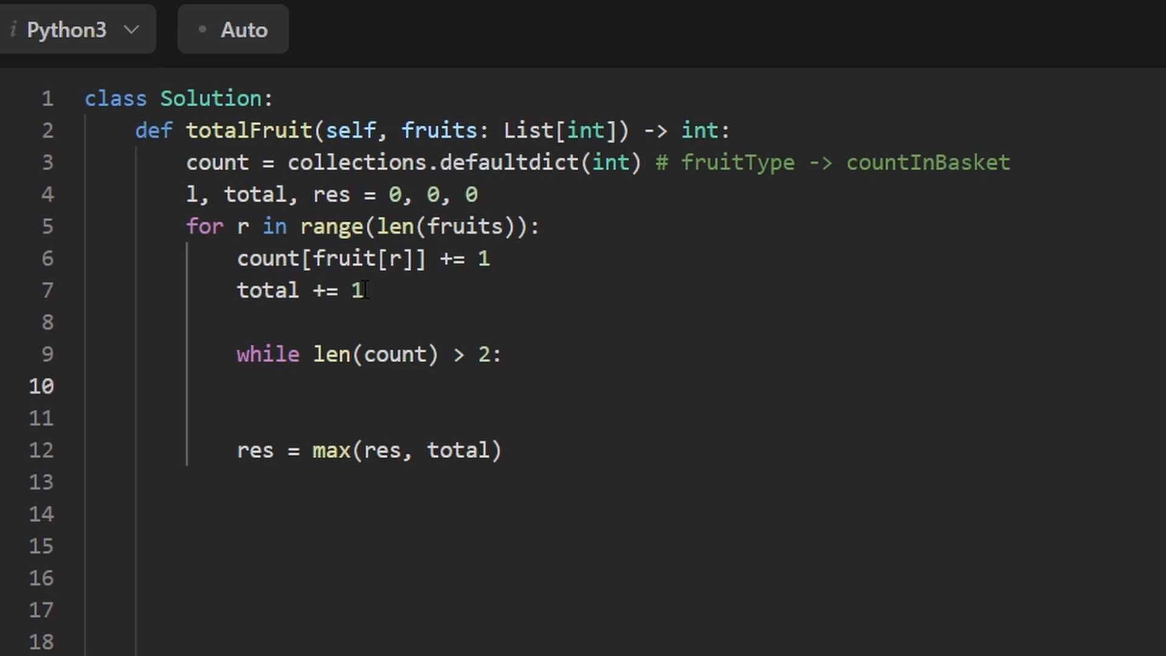
text(f)
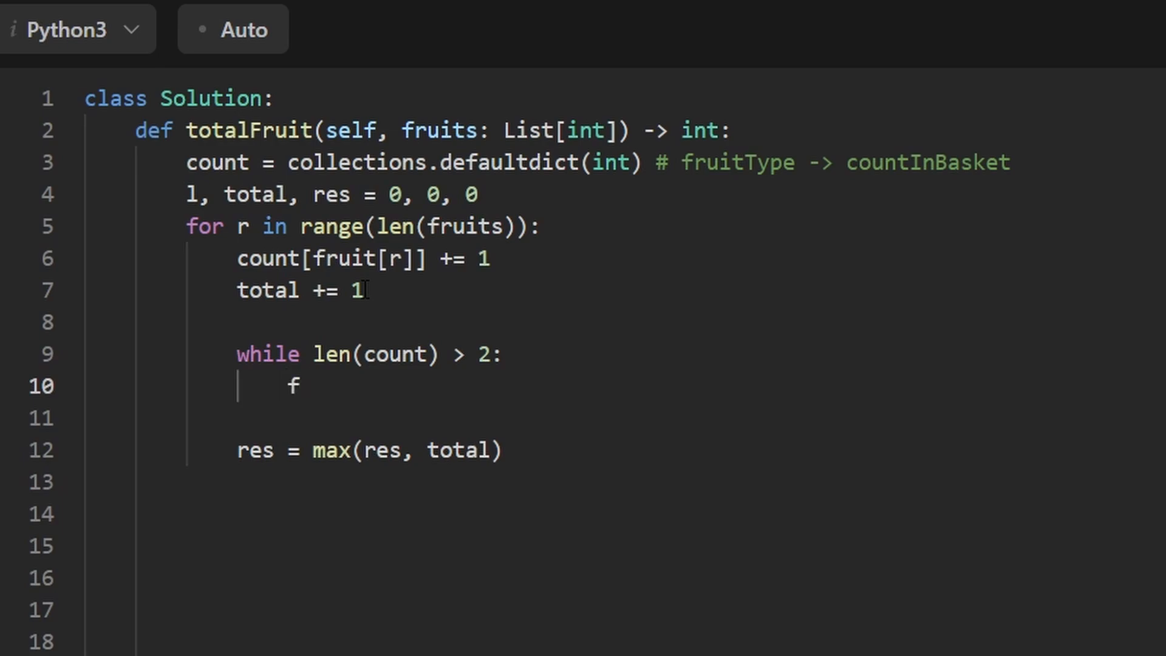
text(= fruits)
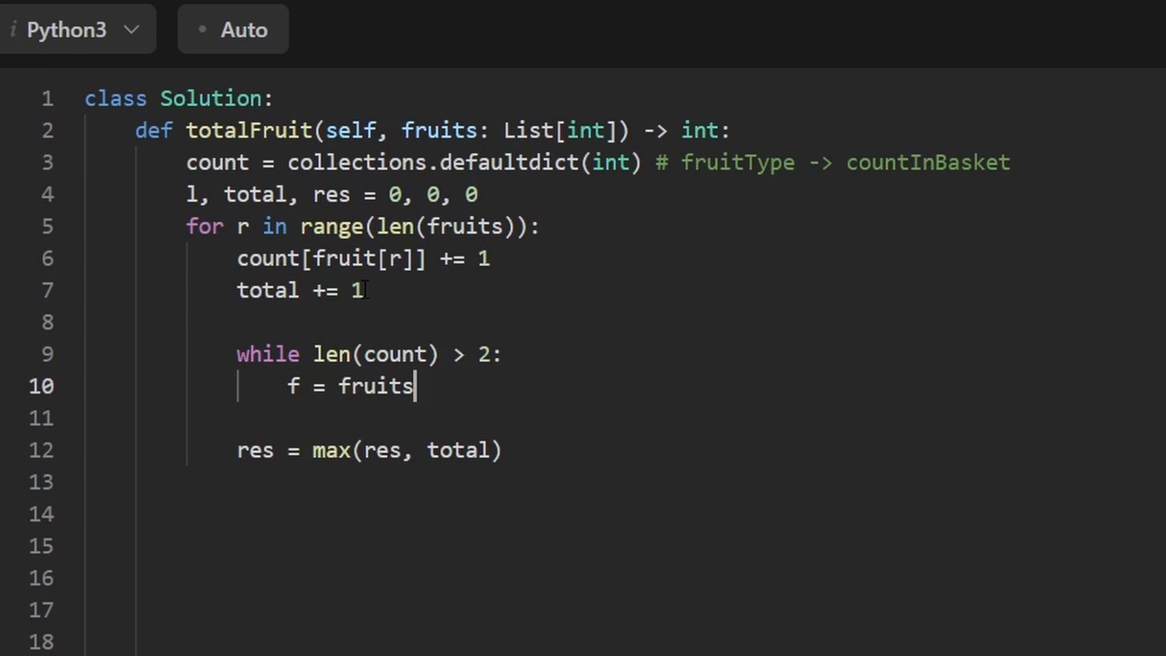
text([])
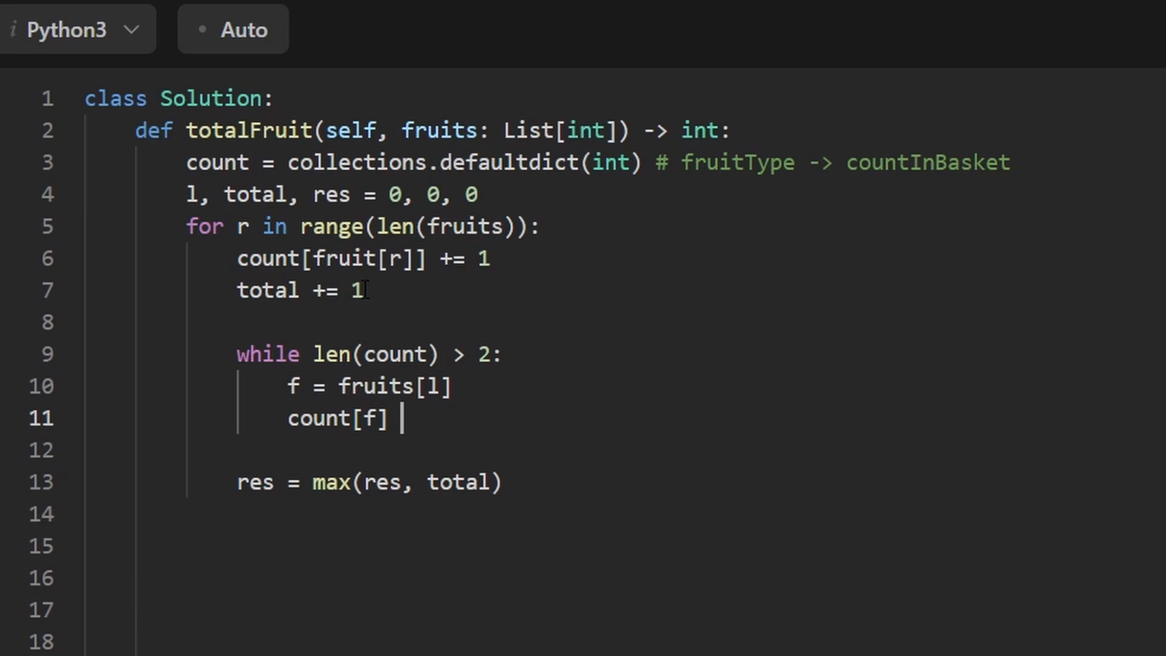
text(-= 1)
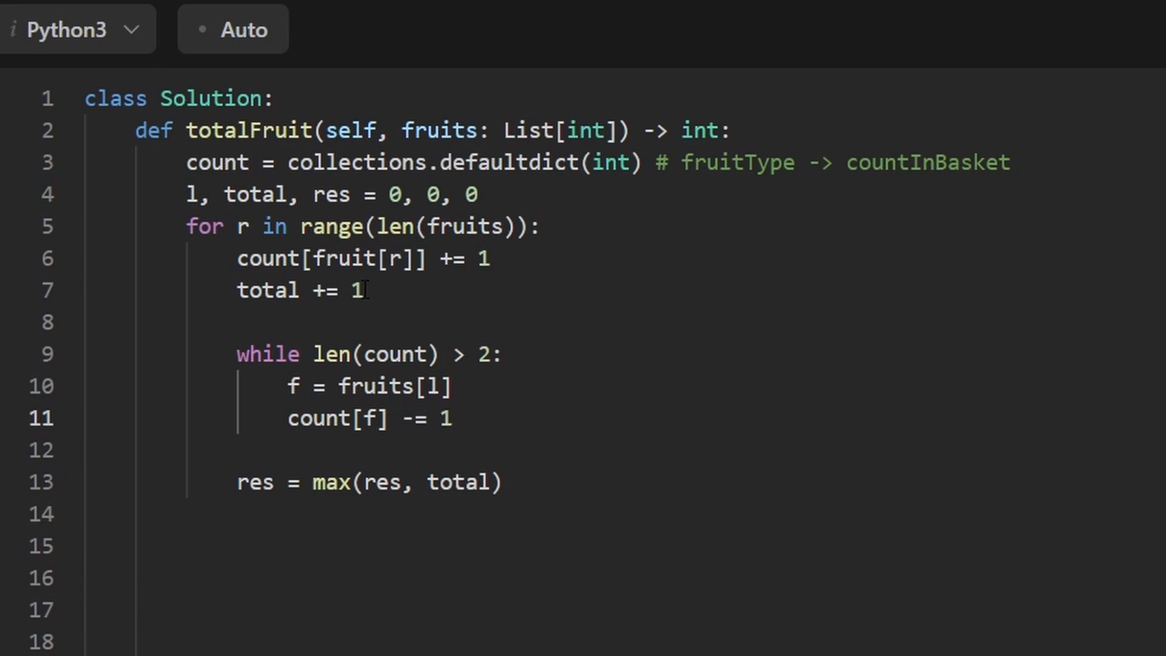
text(total -= 1)
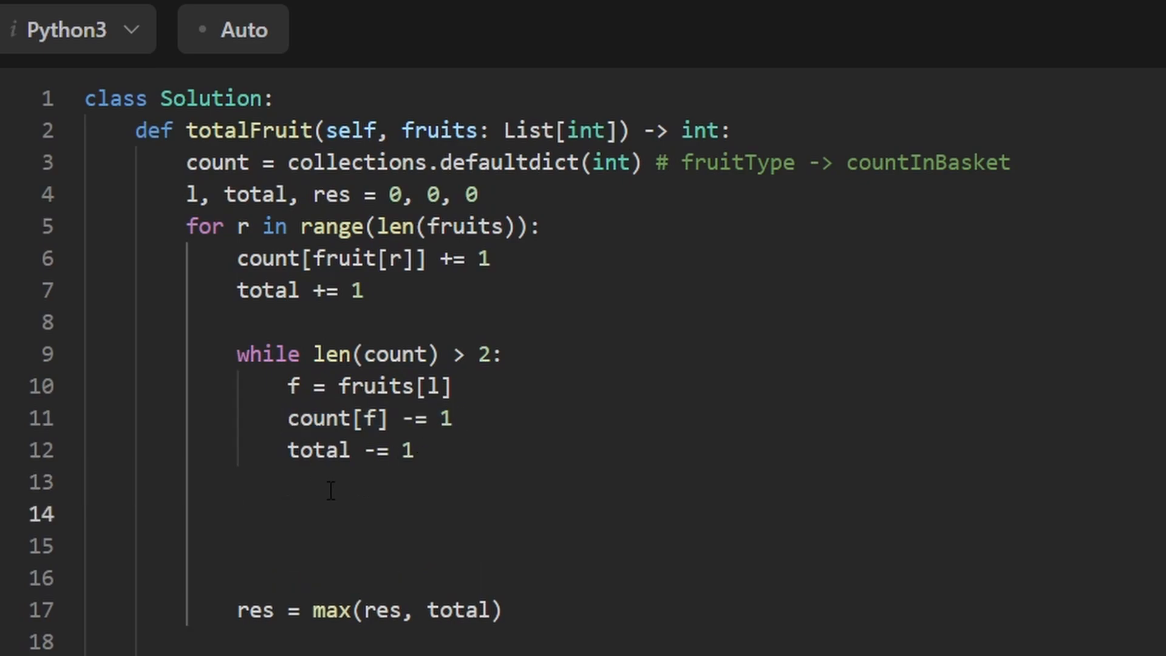
Step: Add 'if not count[f]: count.pop(f)' and 'l += 1' inside the while loop
text(if not coubnt[f)
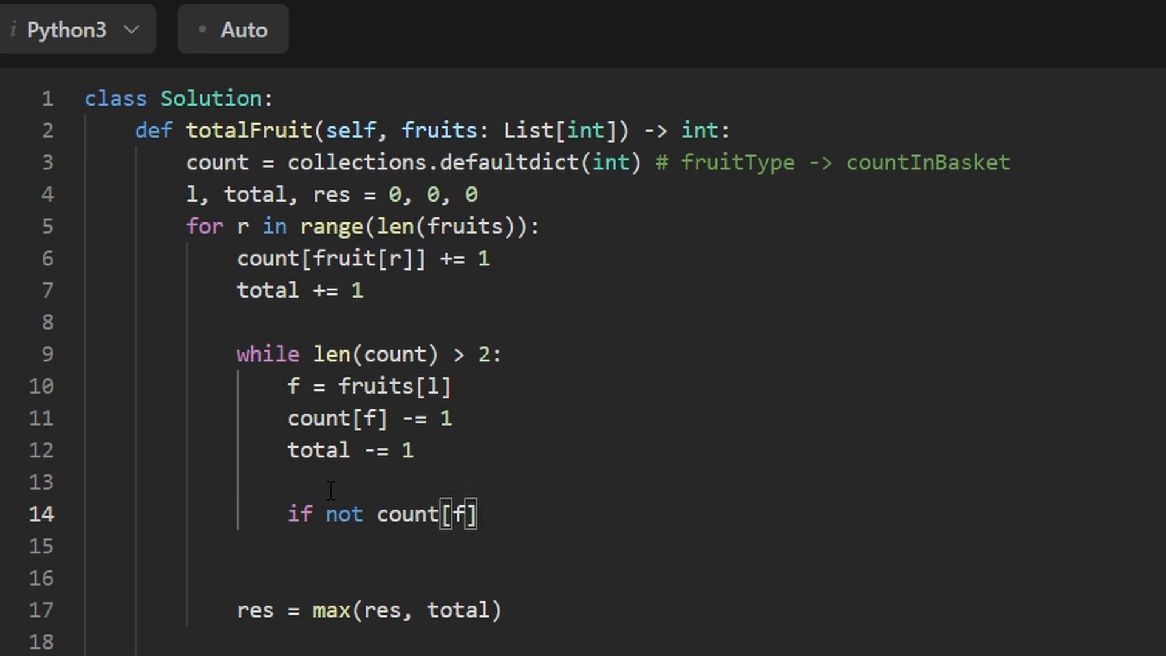
text(:)
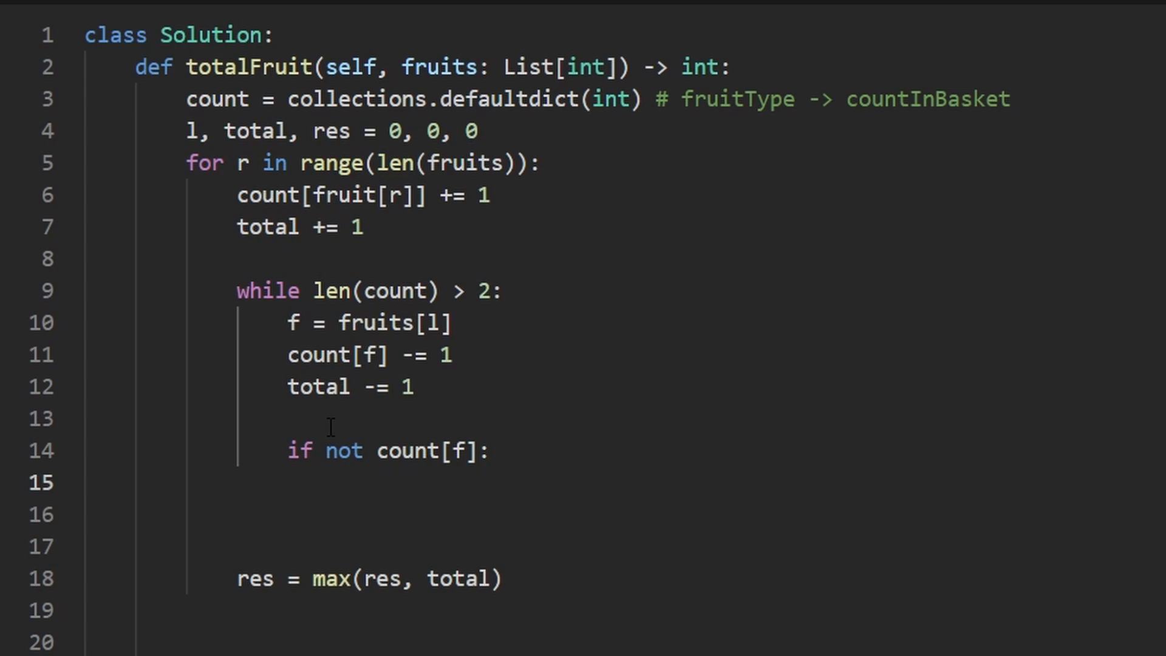
text(count.pop)
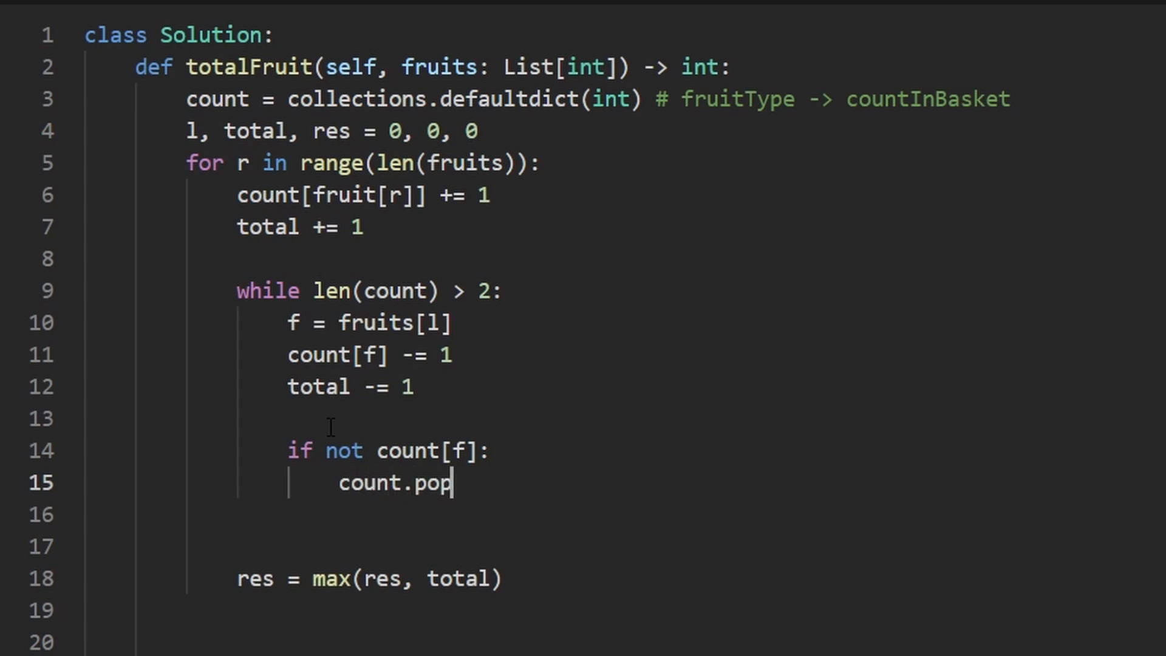
text((f))
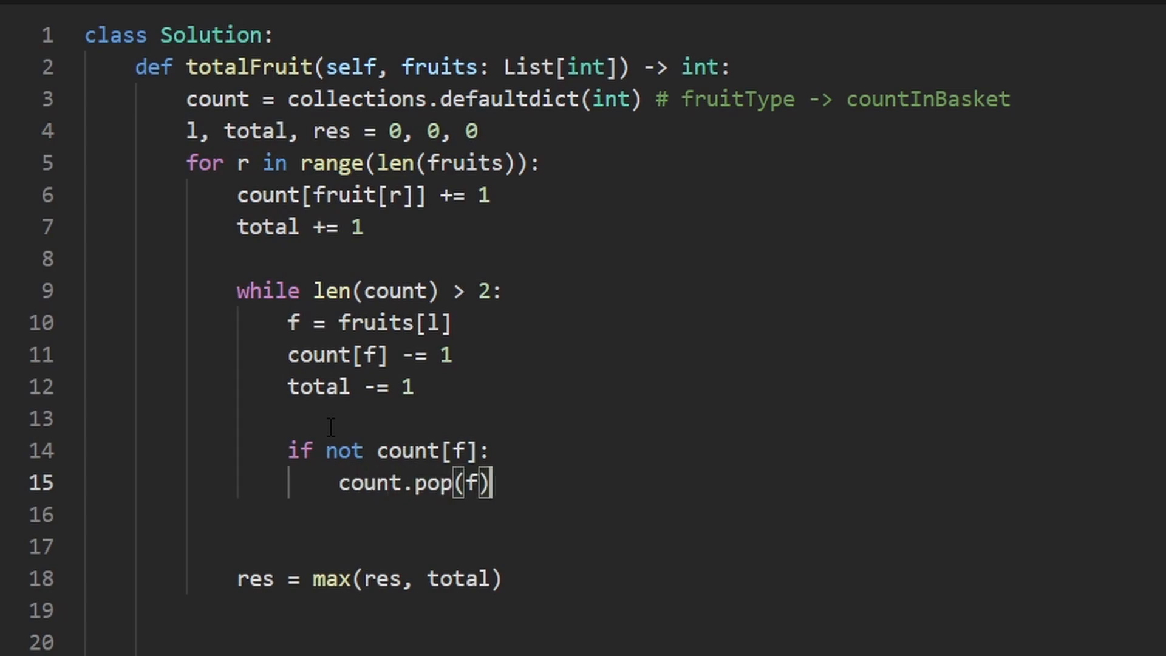
double_click(446, 482)
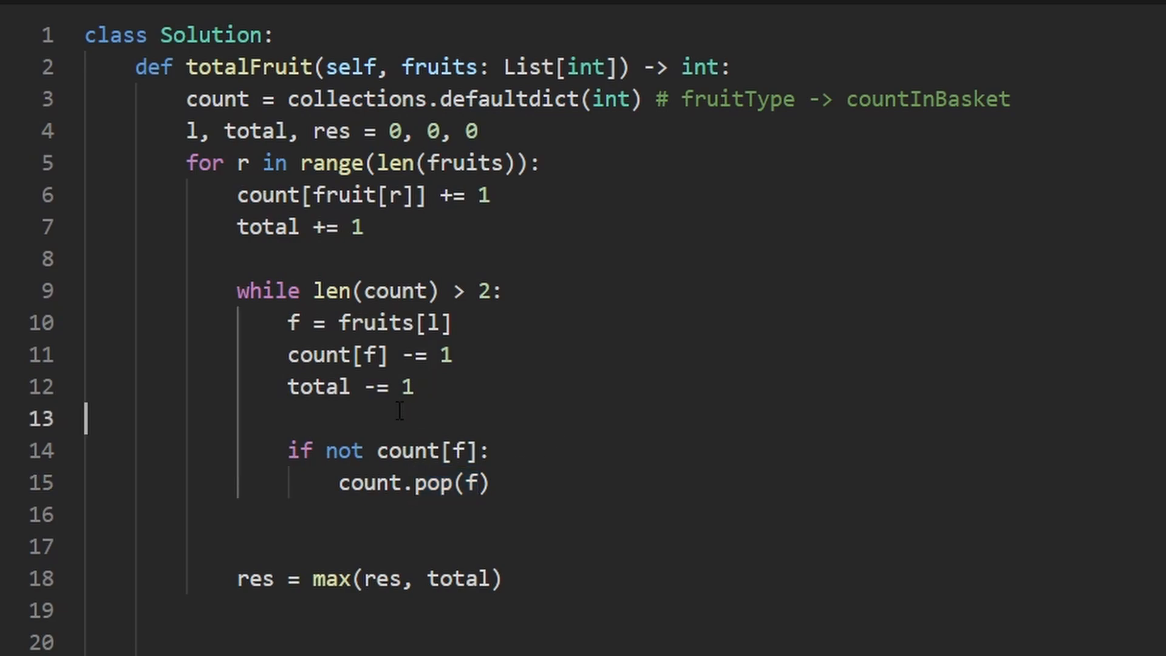
text(l)
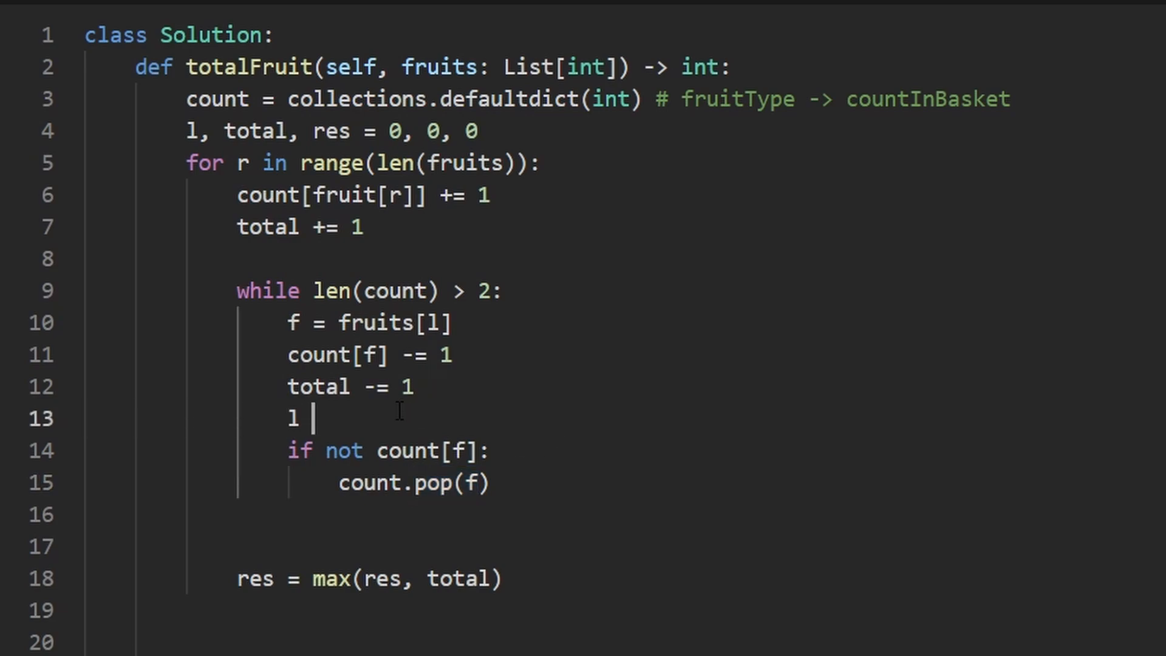
text(+= 1)
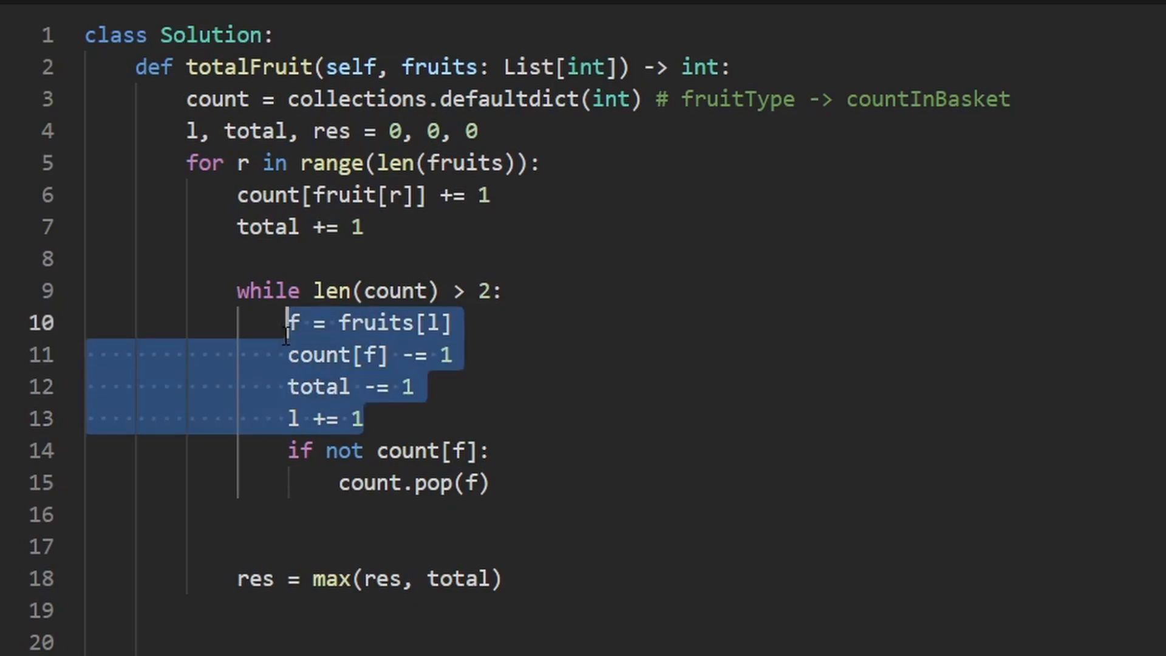
mouse_move(292, 516)
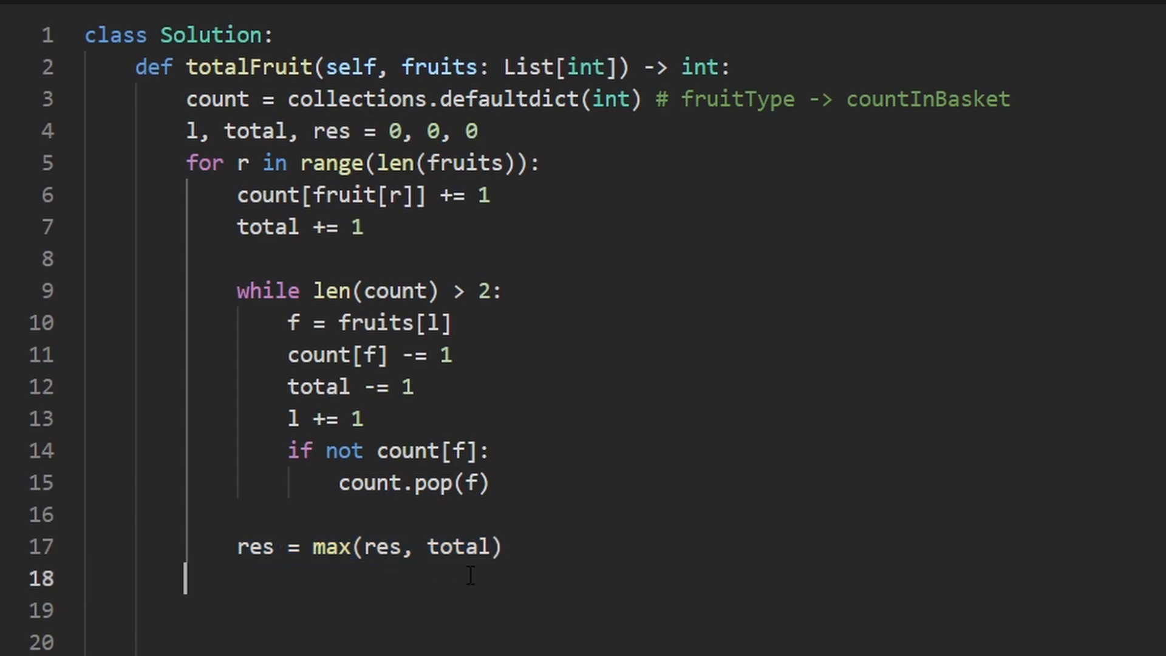
Step: Add 'return res' and submit, getting 988 ms runtime and 20.1 MB memory
text(return res)
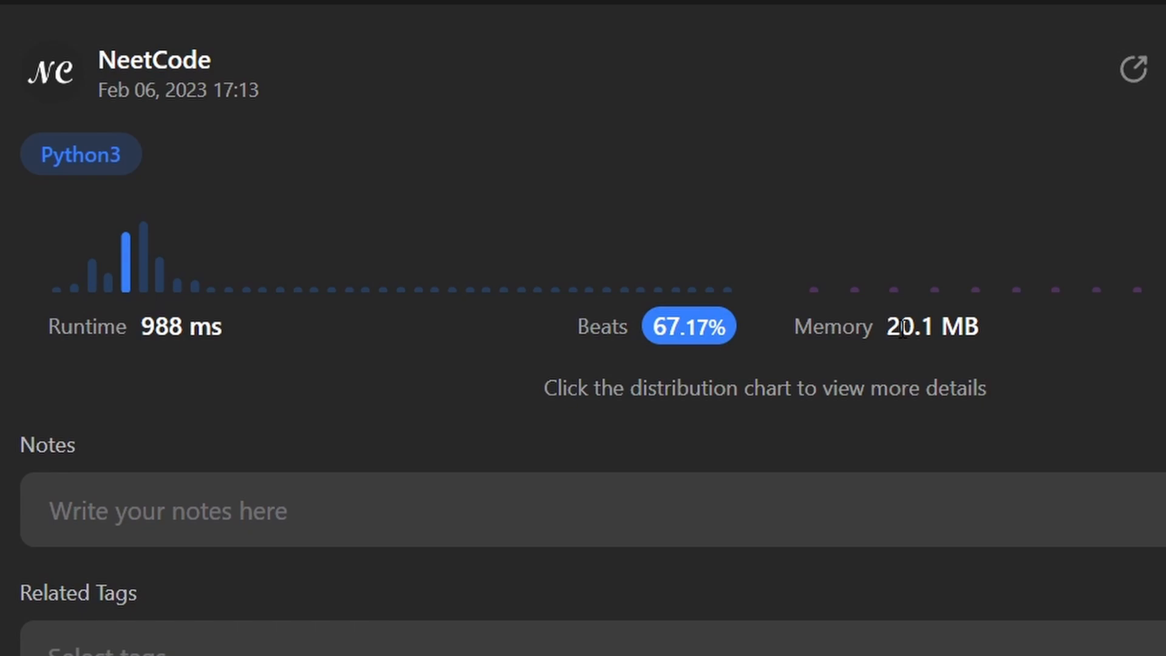
mouse_move(732, 339)
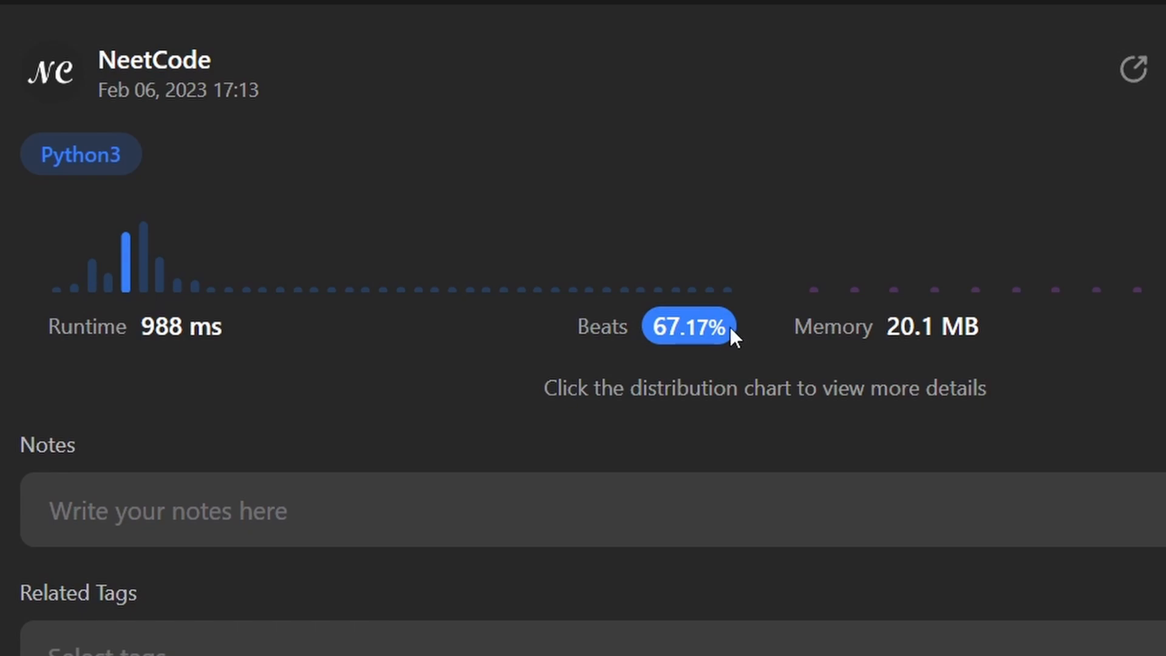